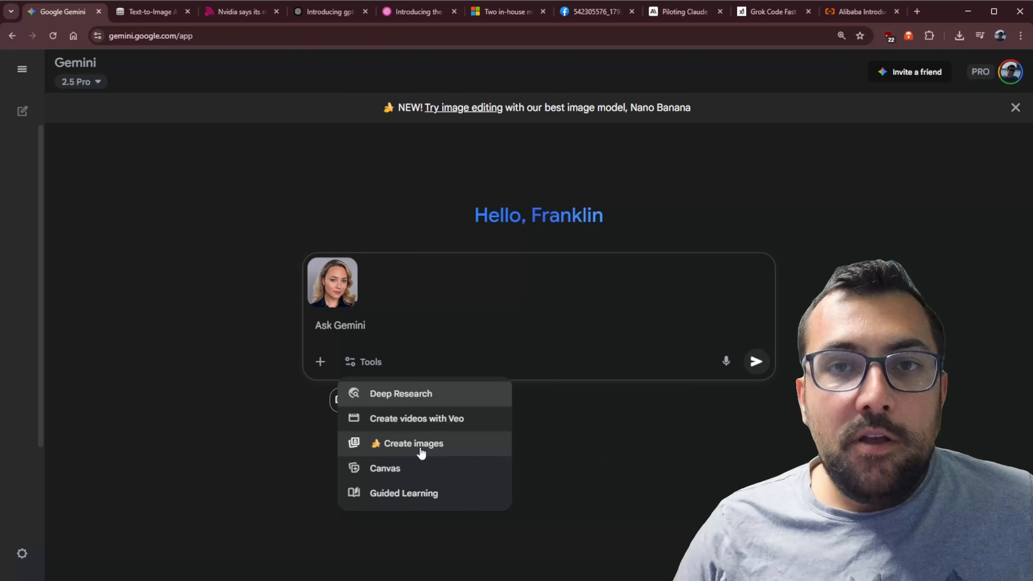
Enable Create images in Gemini, then view the LMArena Text-to-Image leaderboard with nano-banana first.
left_click(413, 443)
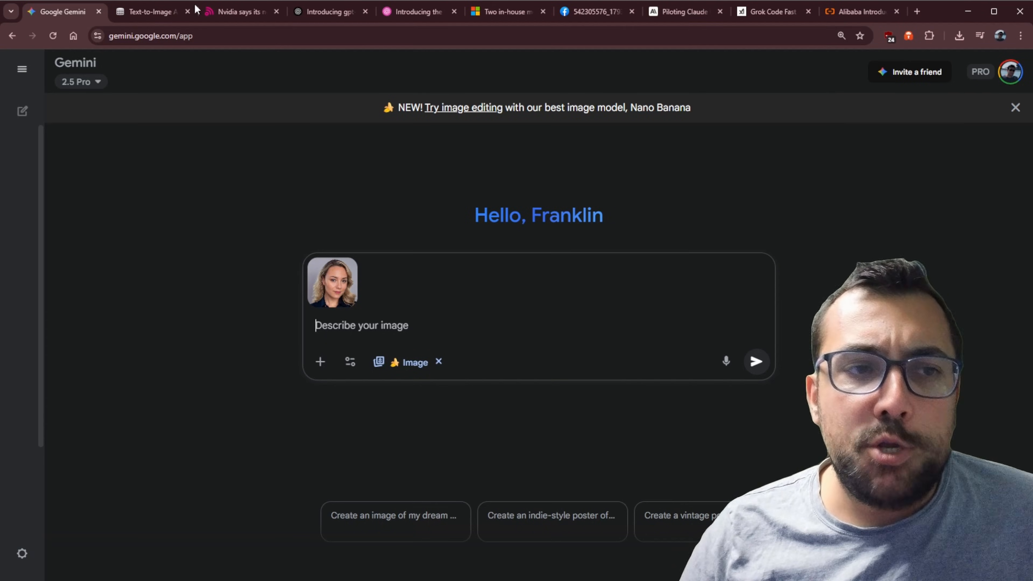
left_click(152, 11)
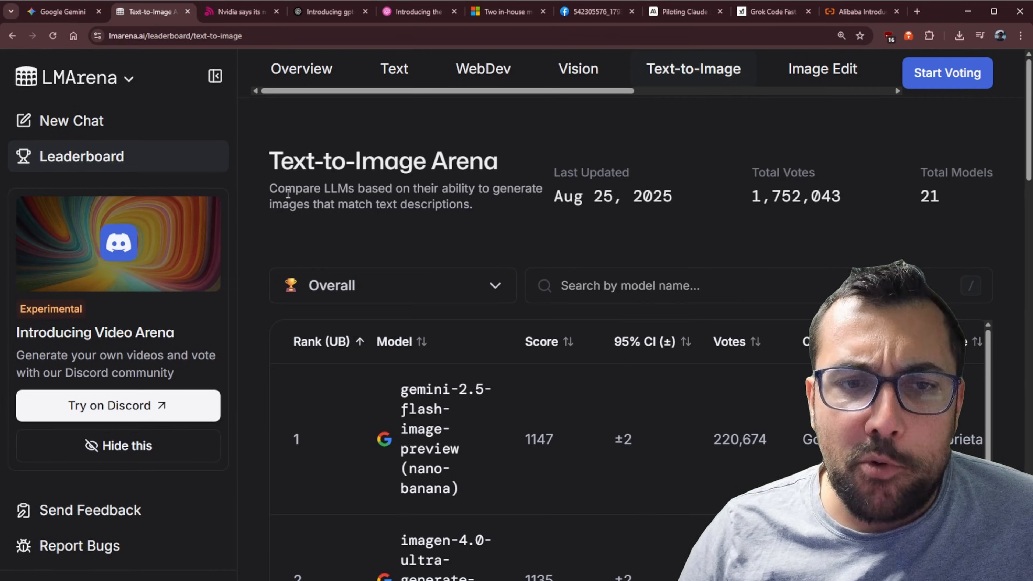
scroll("down", 3)
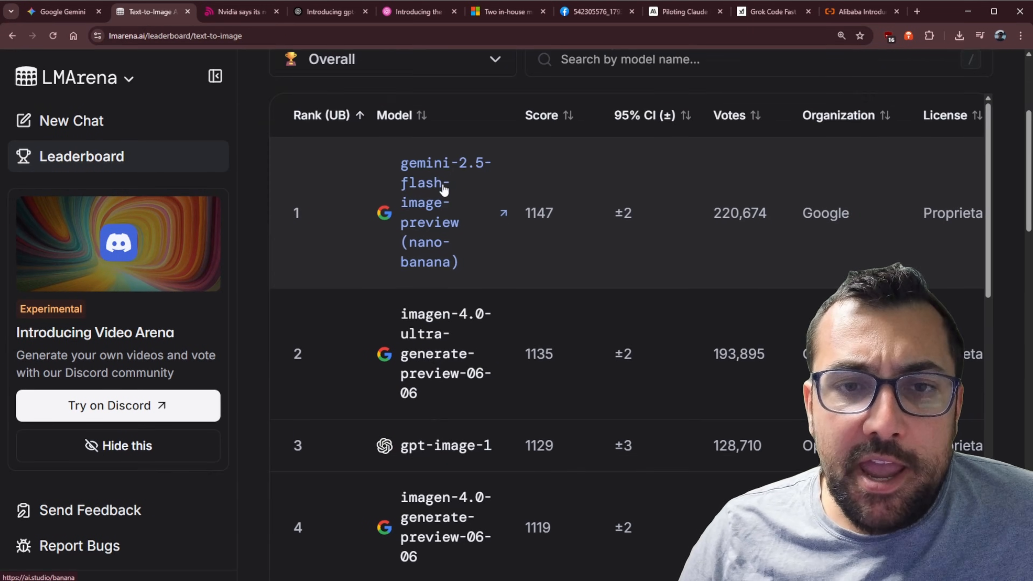
Have Gemini seat the lady in a car and dress her in red, then return to the leaderboard.
left_click(60, 11)
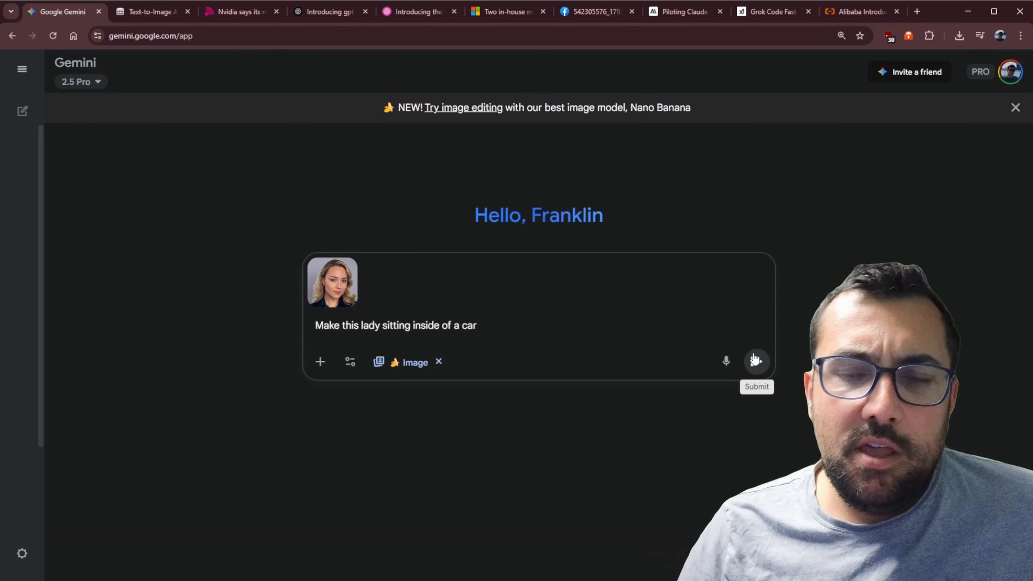
left_click(757, 361)
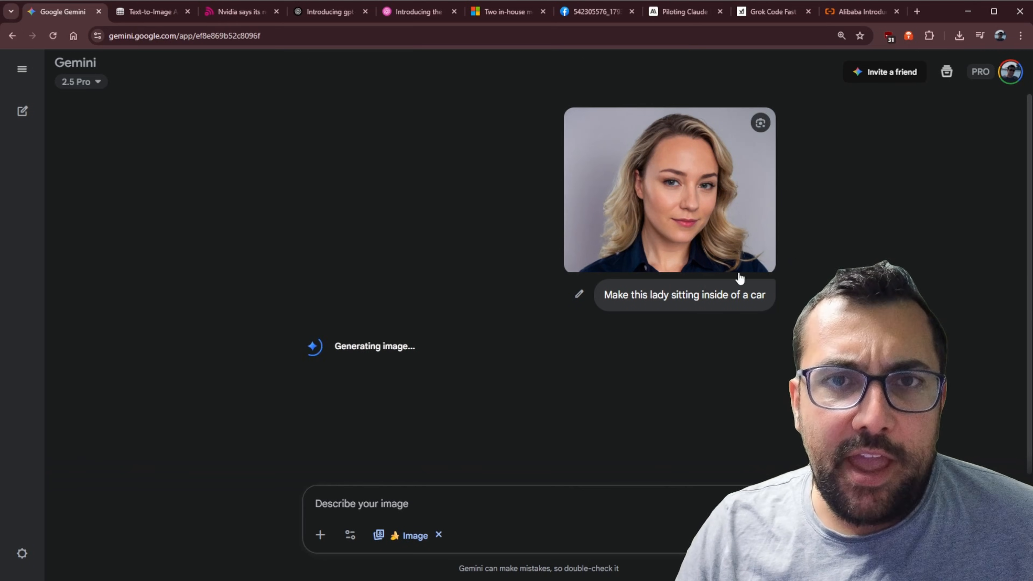
mouse_move(652, 306)
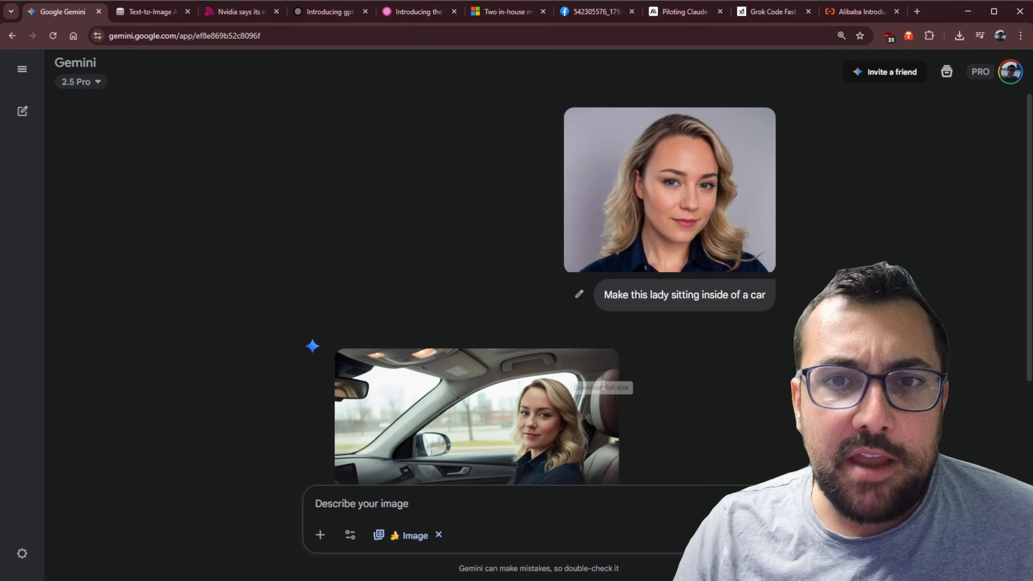
scroll("down", 3)
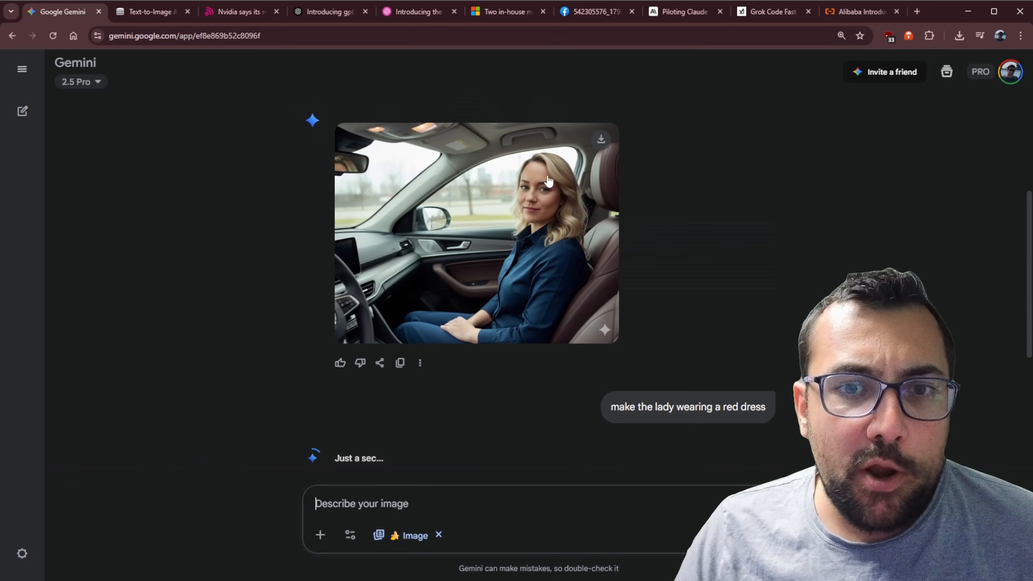
mouse_move(481, 344)
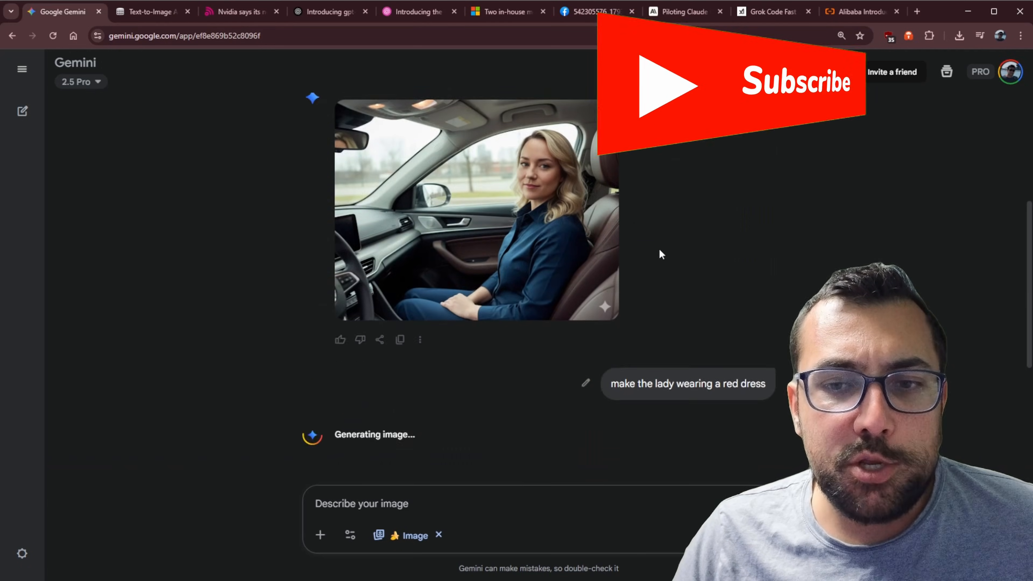
scroll("down", 3)
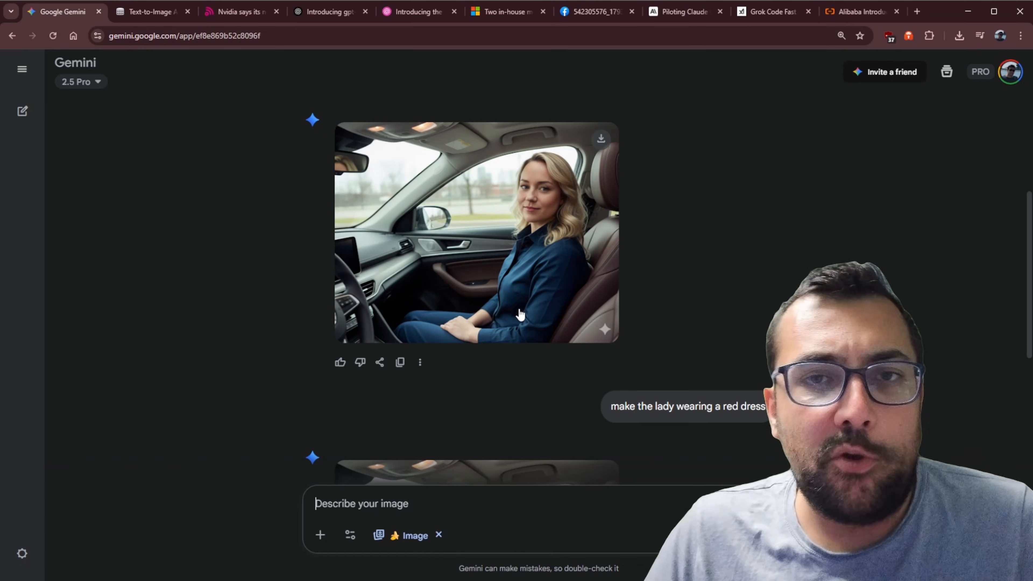
mouse_move(542, 272)
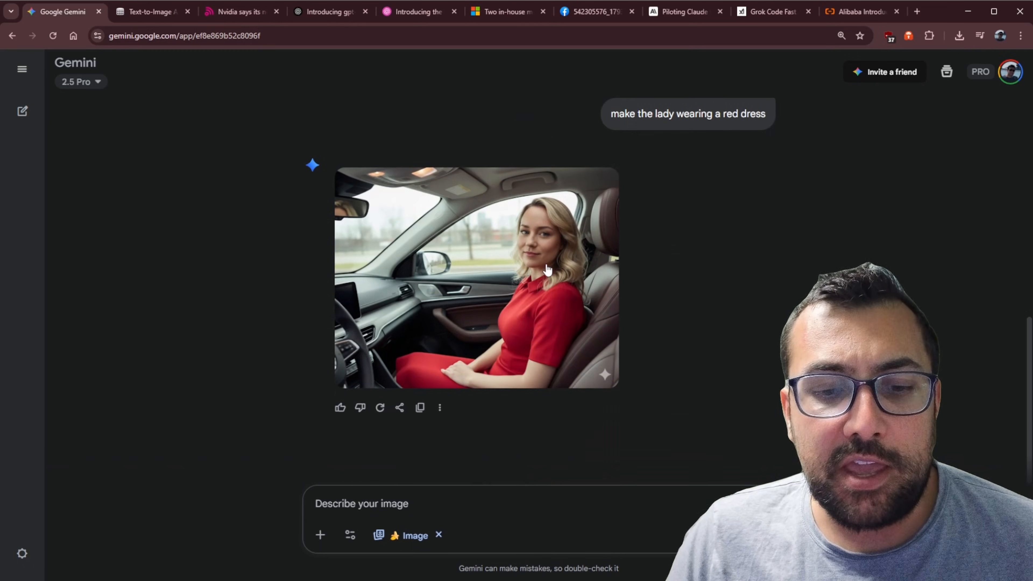
mouse_move(599, 347)
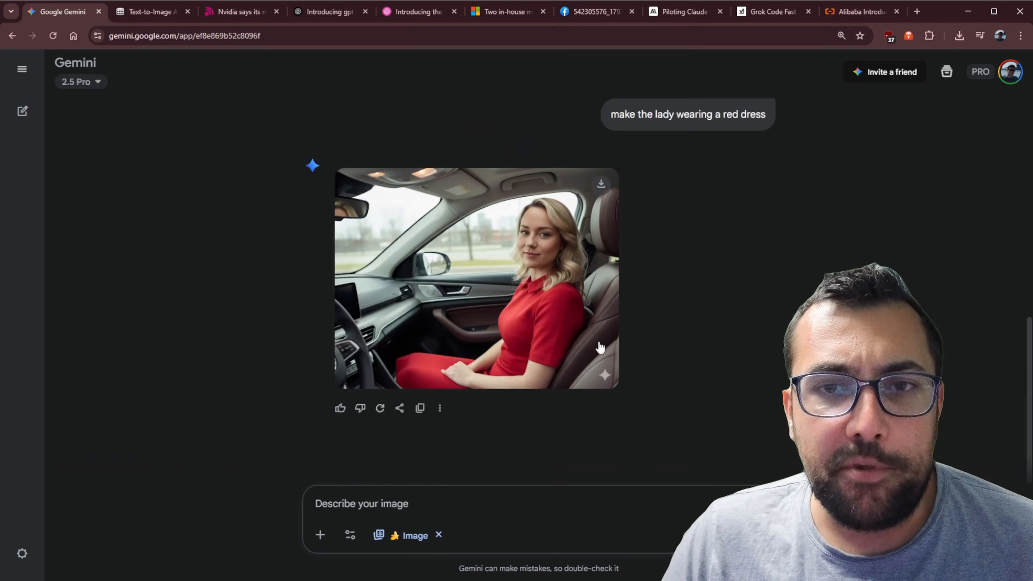
mouse_move(223, 59)
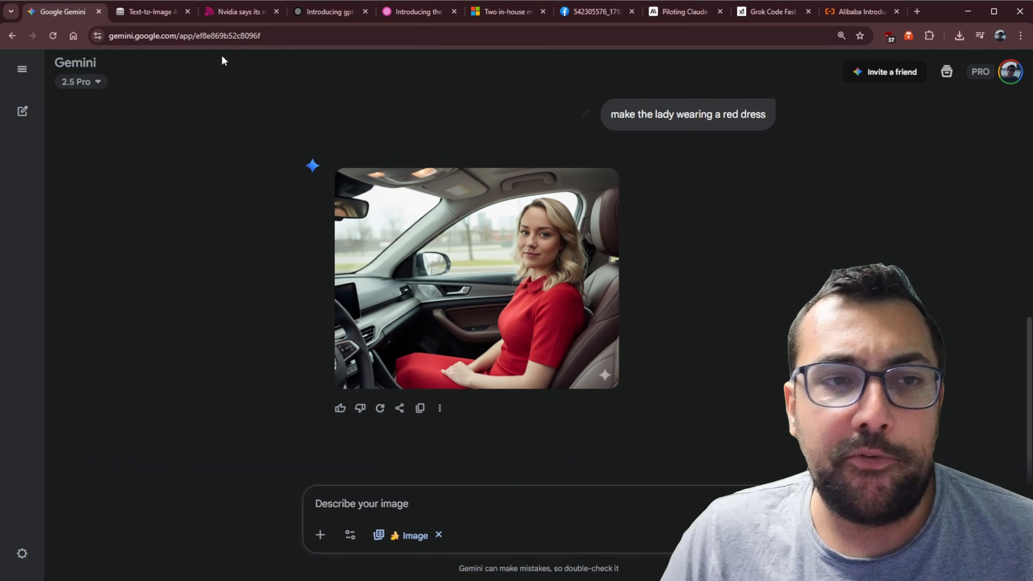
left_click(150, 12)
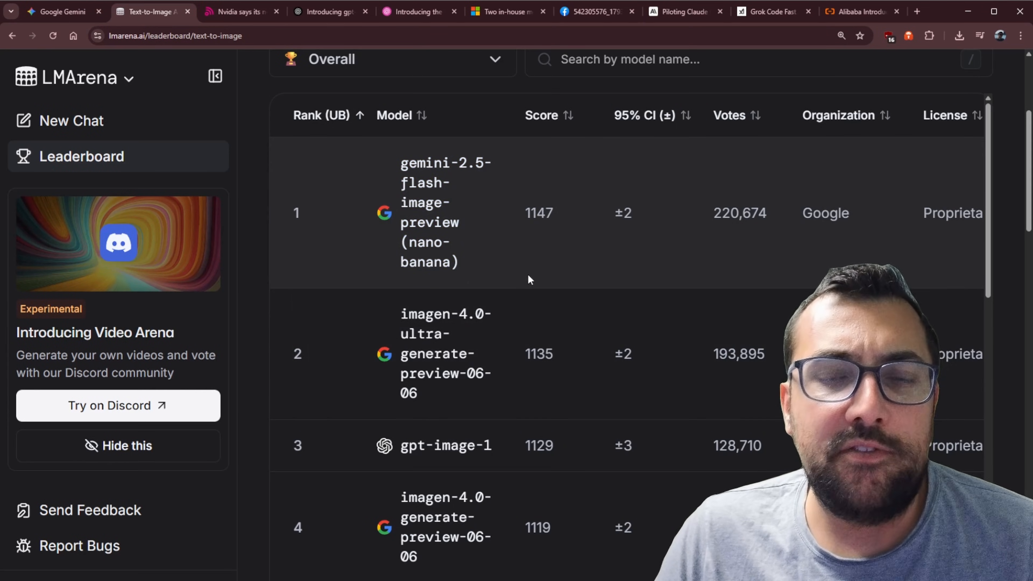
Skim TechRadar's Nvidia Jetson Thor review, then move to OpenAI's gpt-realtime announcement.
left_click(241, 12)
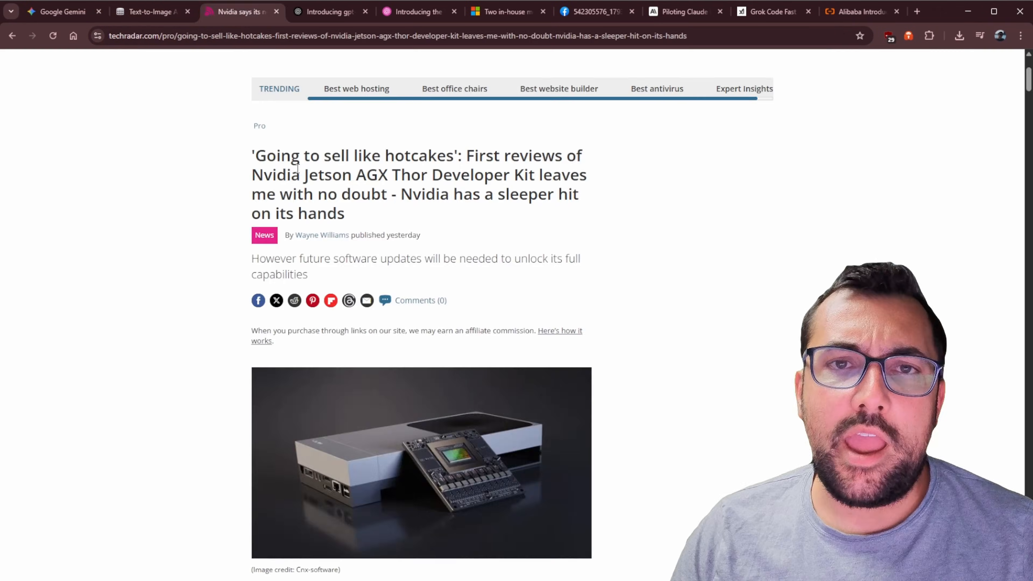
mouse_move(461, 215)
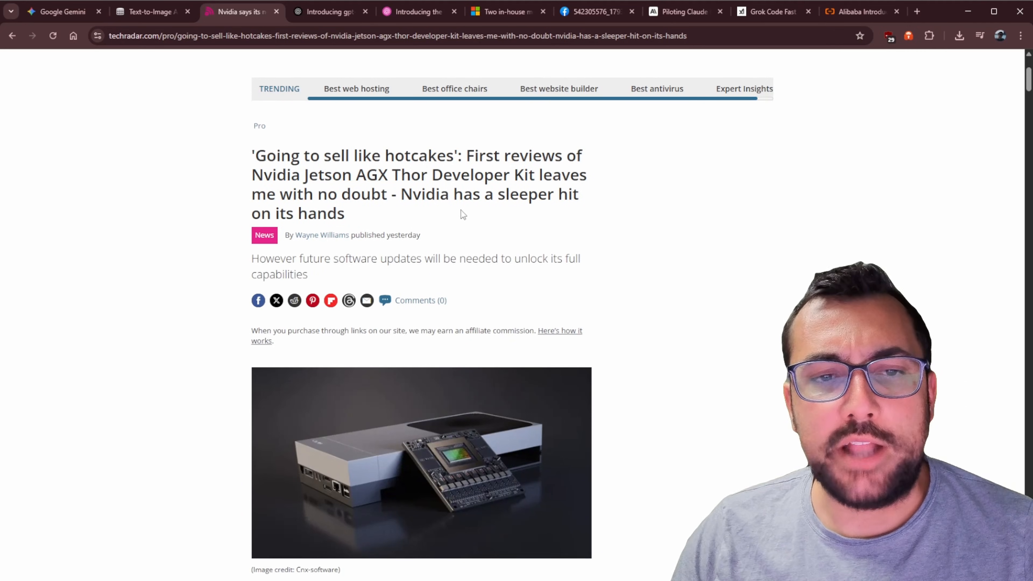
scroll("down", 3)
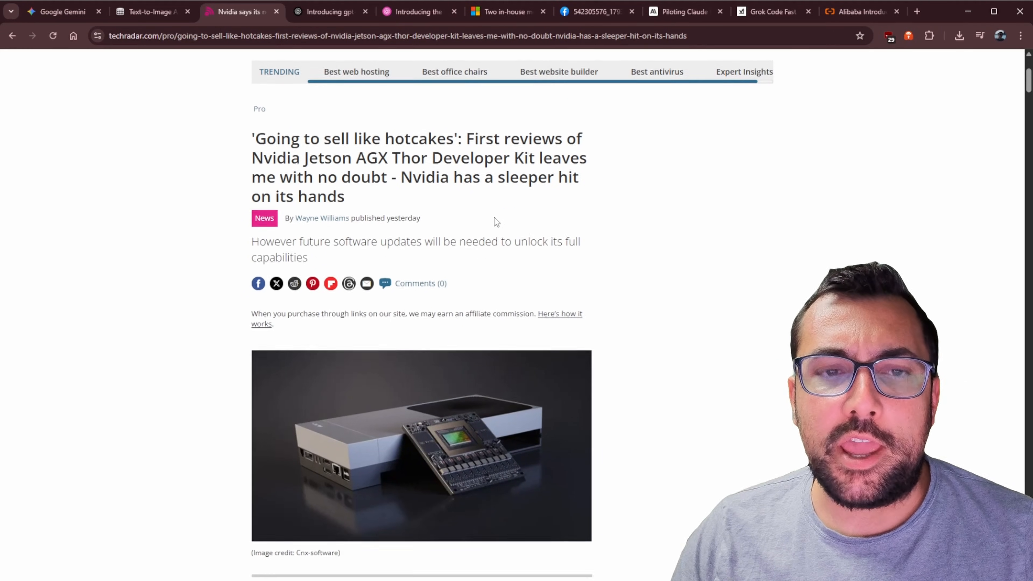
scroll("down", 3)
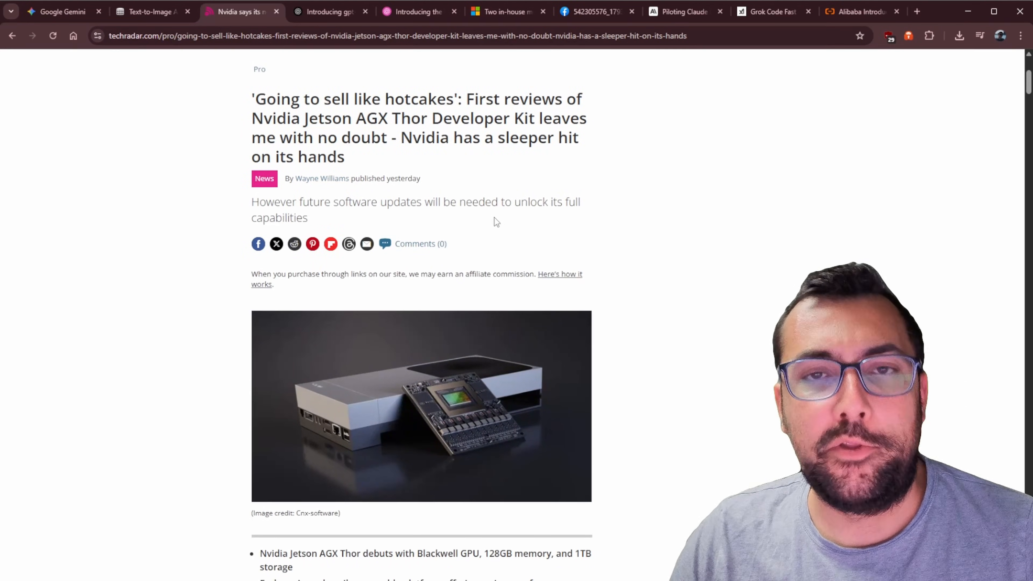
left_click(329, 12)
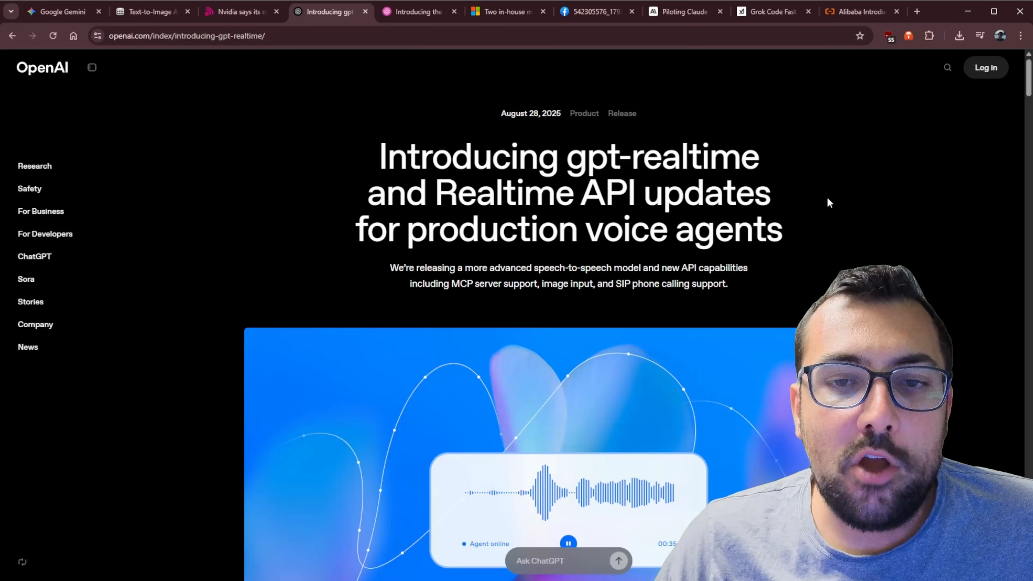
double_click(458, 156)
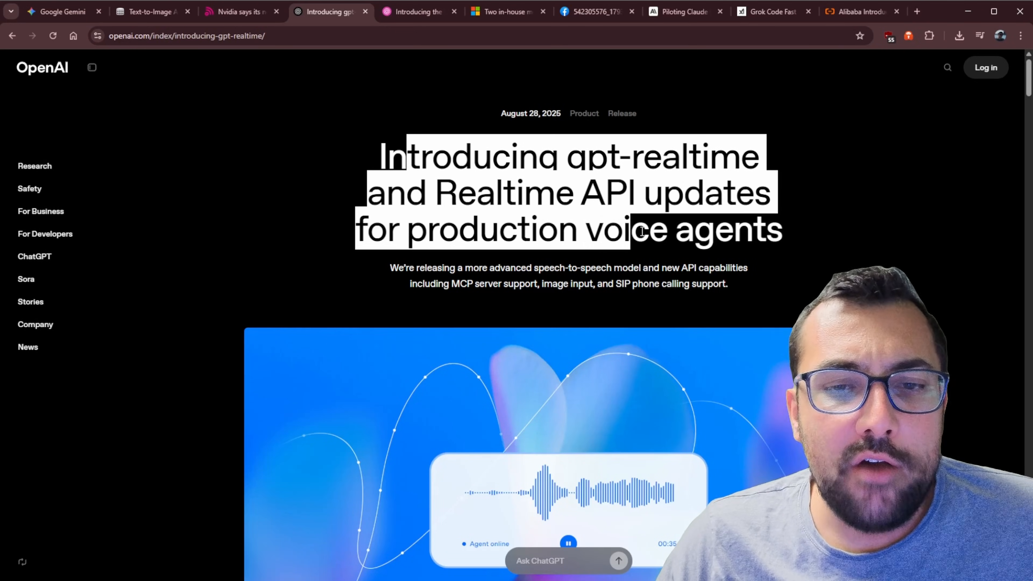
scroll("down", 3)
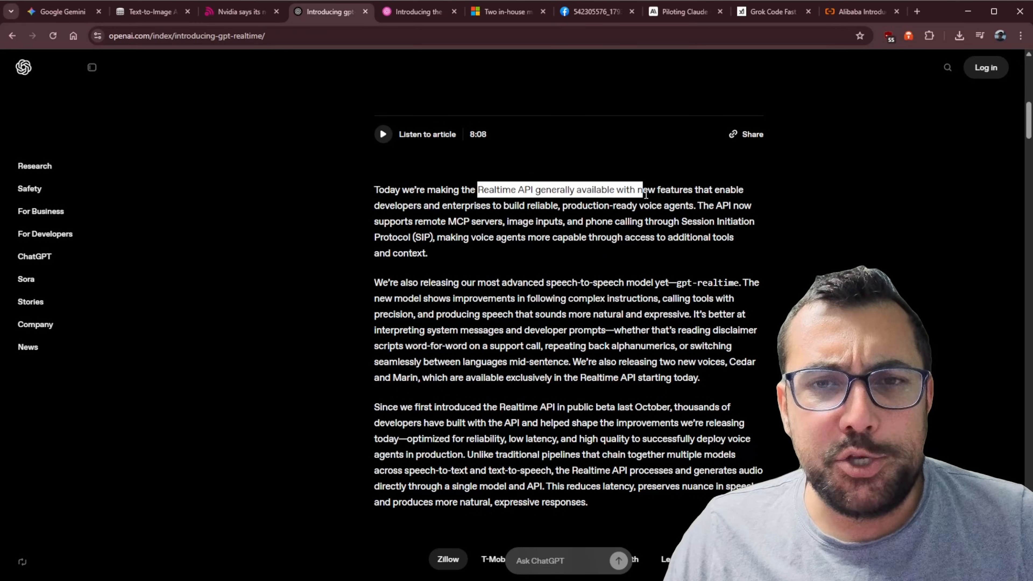
scroll("down", 3)
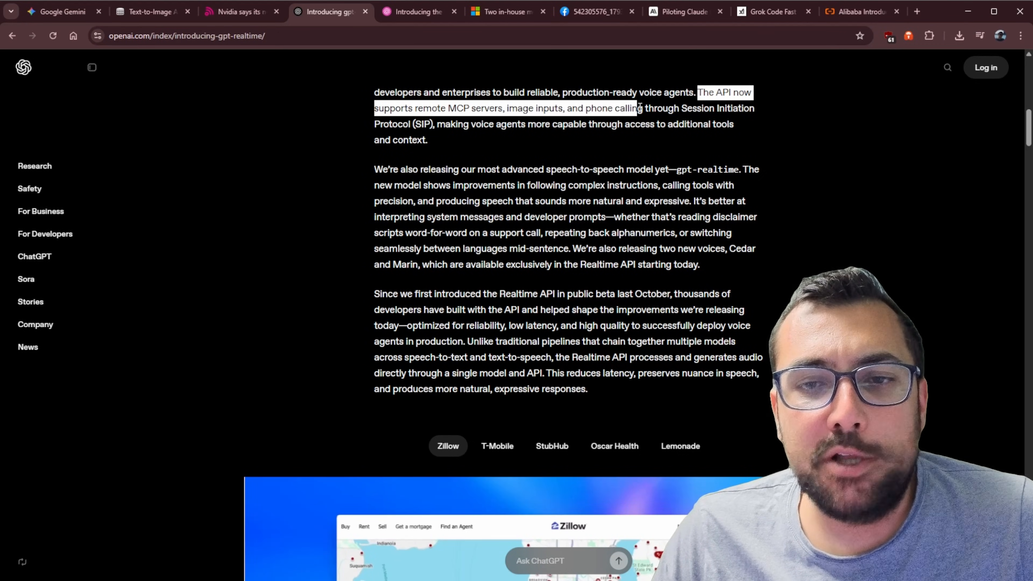
left_click(656, 155)
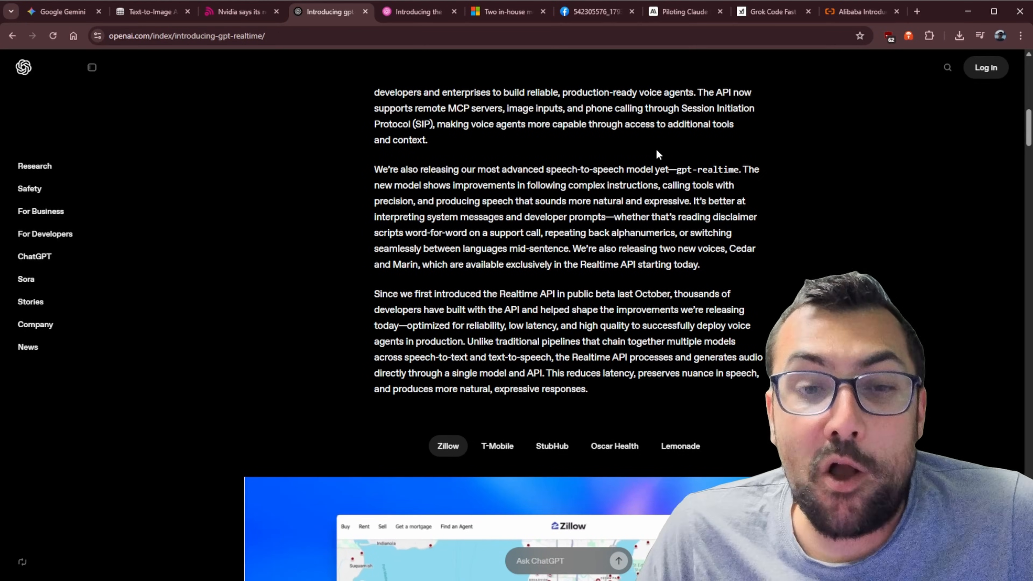
scroll("down", 3)
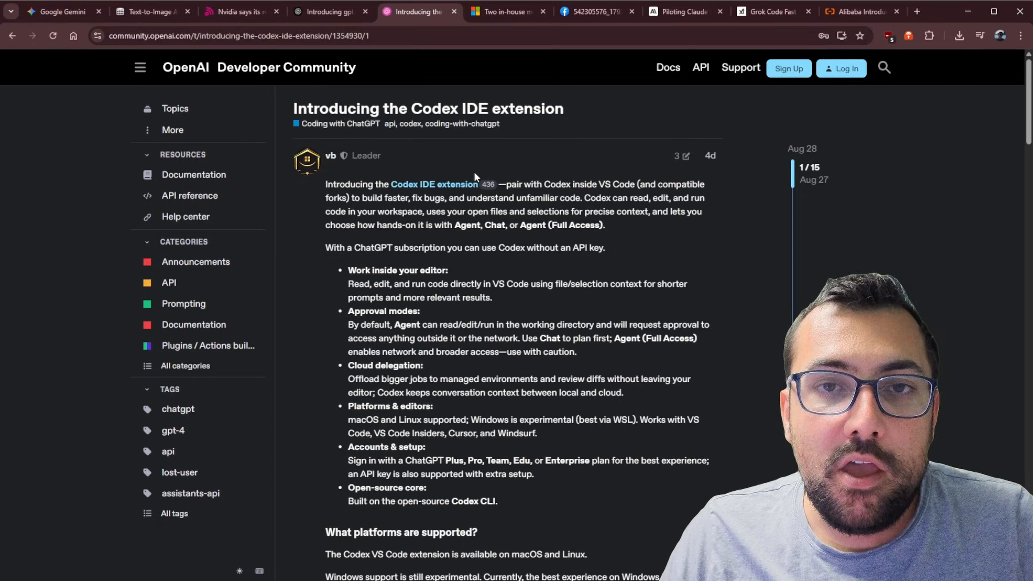
mouse_move(460, 116)
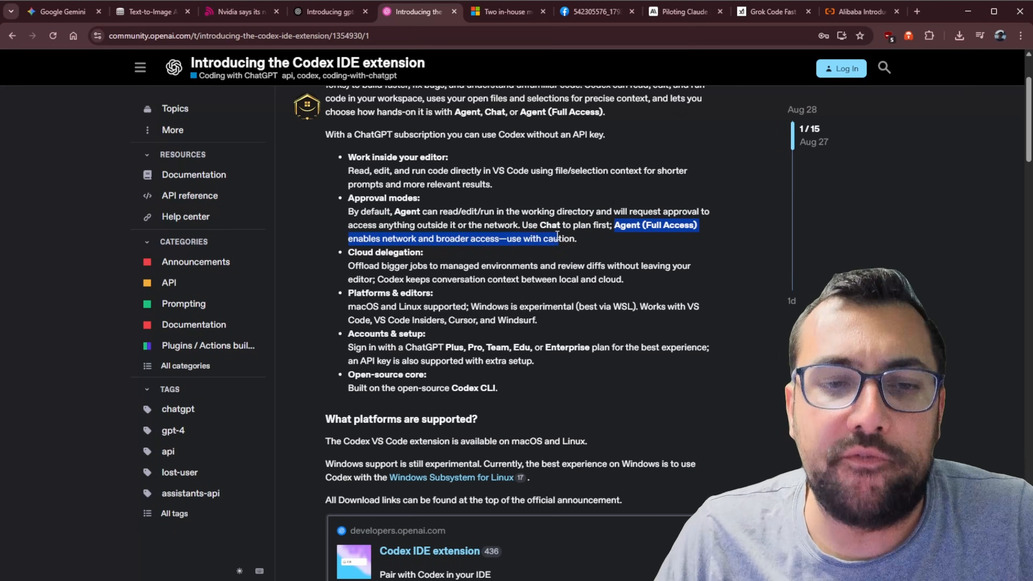
Clear the highlighted Agent (Full Access) note in the Codex post.
left_click(507, 12)
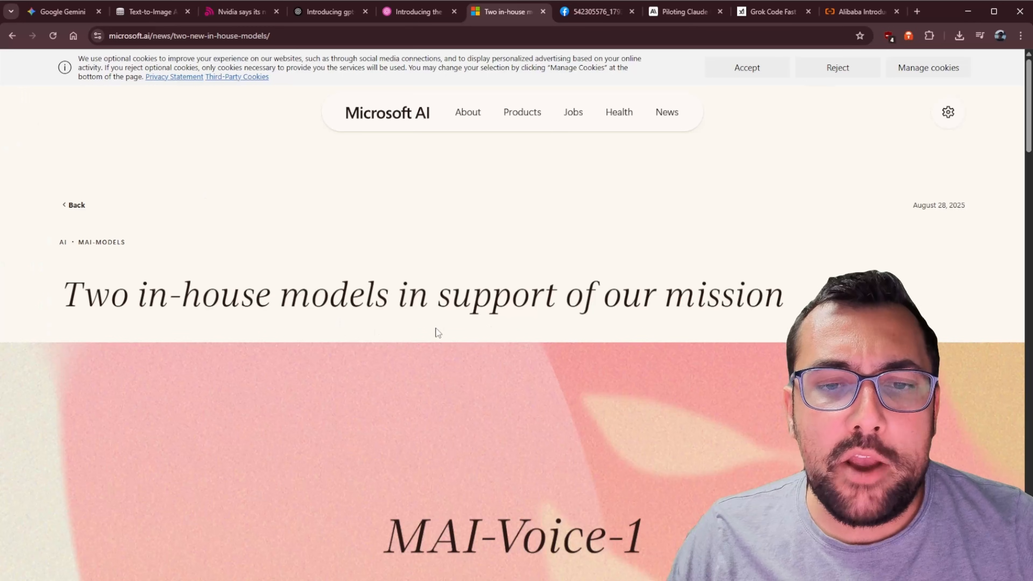
Read the MAI-Voice-1 and MAI-1-preview sections, then start a new tab for the LMArena text leaderboard.
scroll("down", 3)
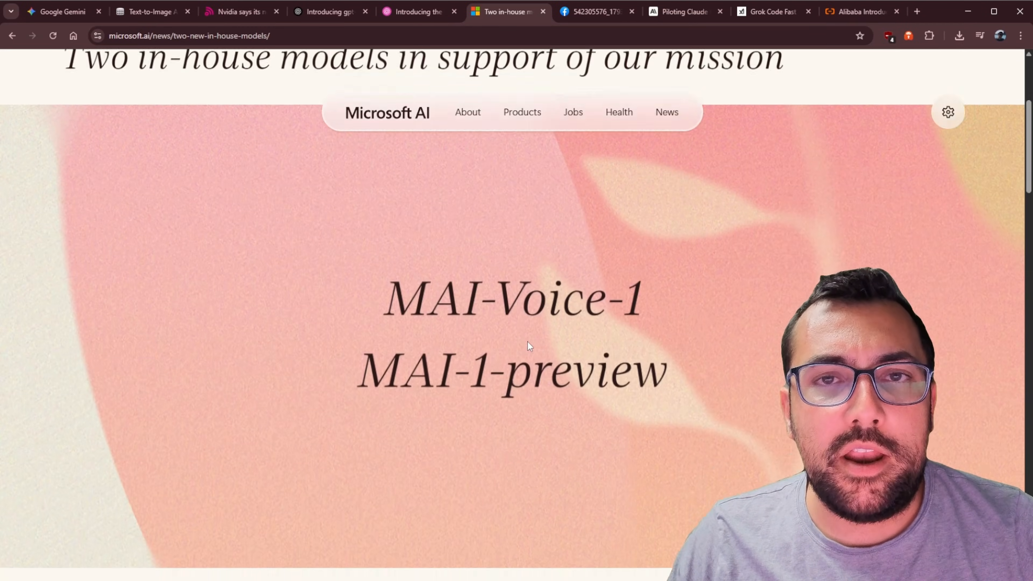
scroll("down", 3)
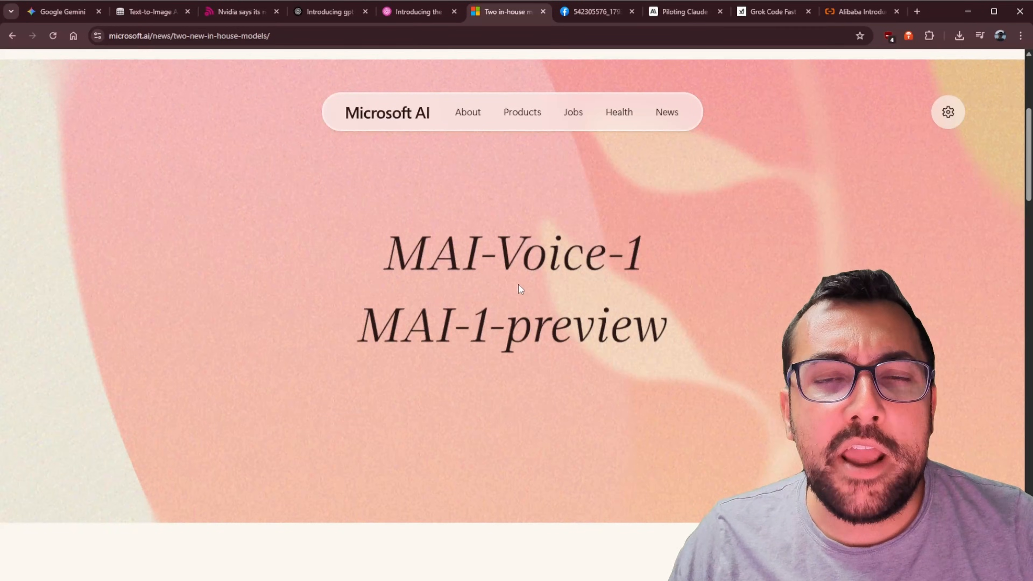
mouse_move(468, 347)
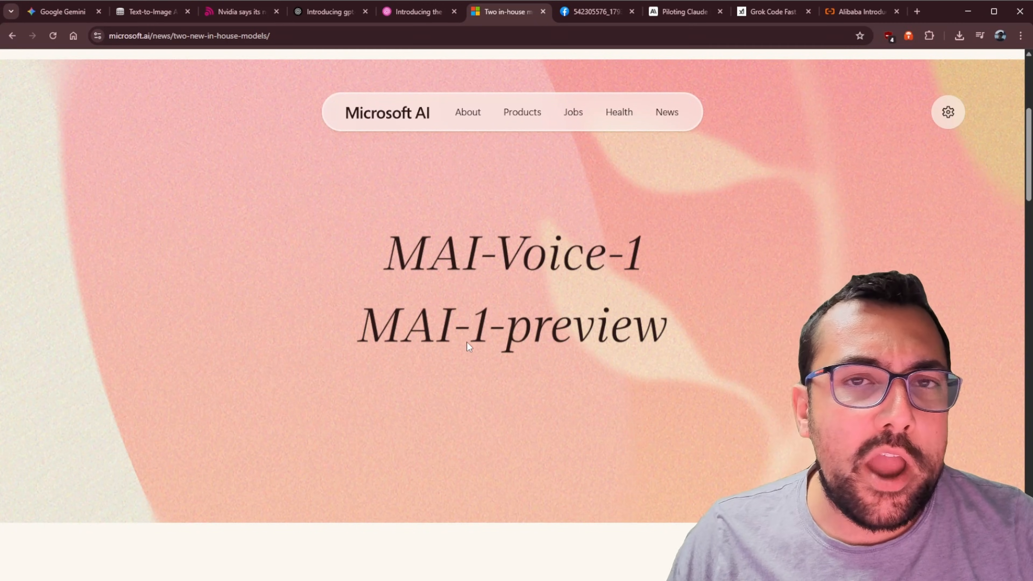
left_click(865, 11)
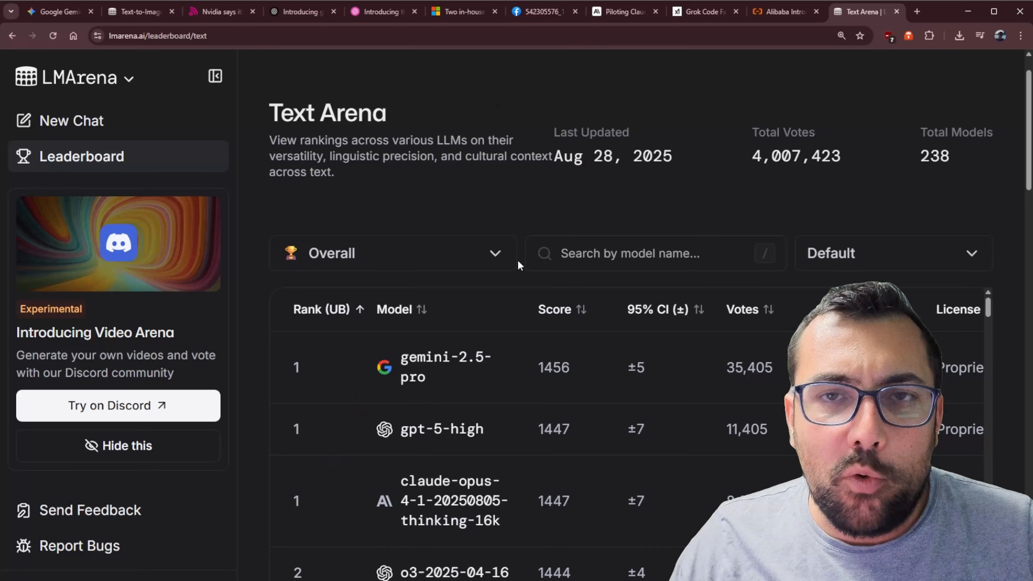
Find mai-1-preview at rank 15 and mark its 1399 score, then move to the Claude for Chrome post.
scroll("down", 3)
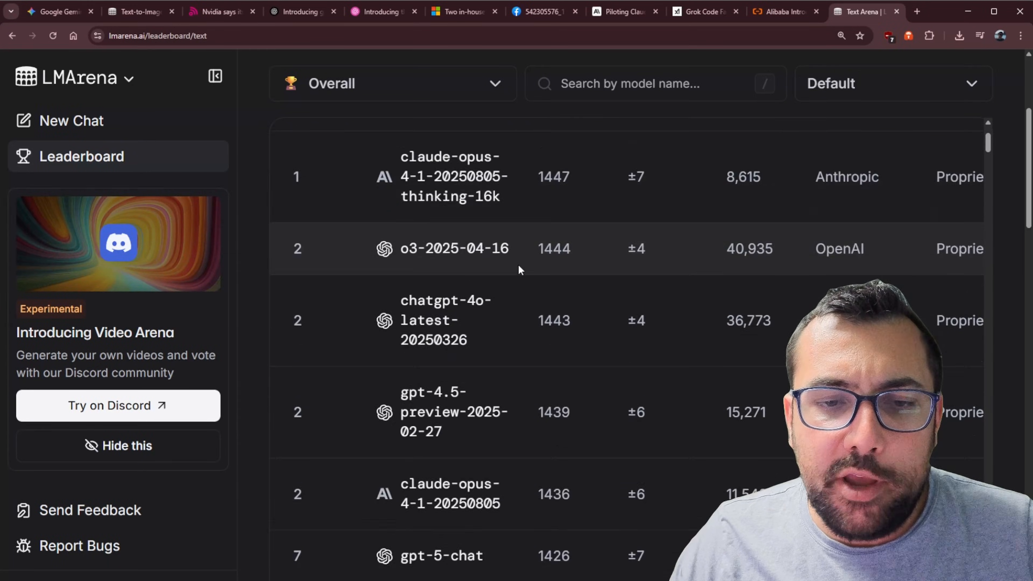
scroll("down", 3)
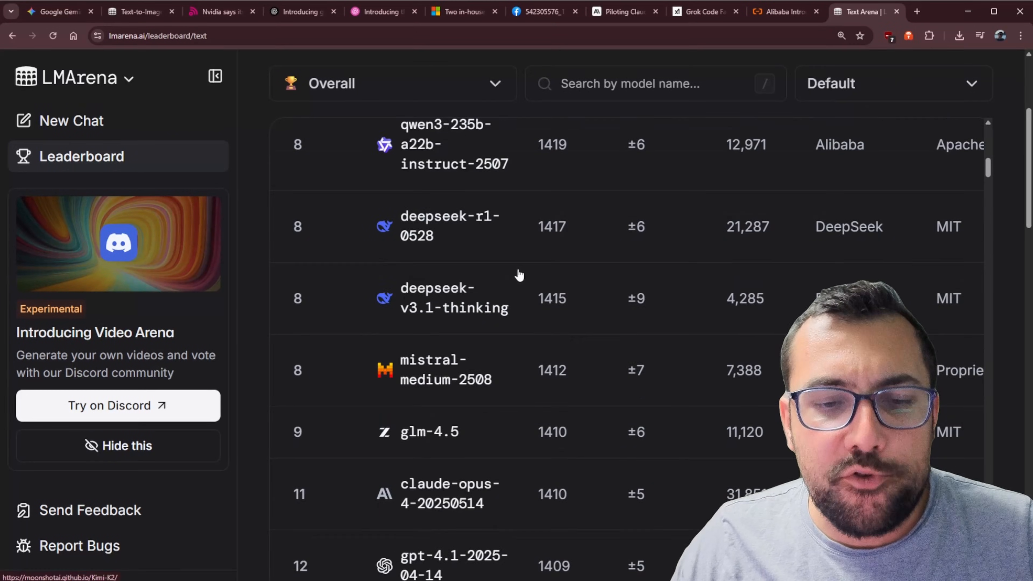
scroll("down", 3)
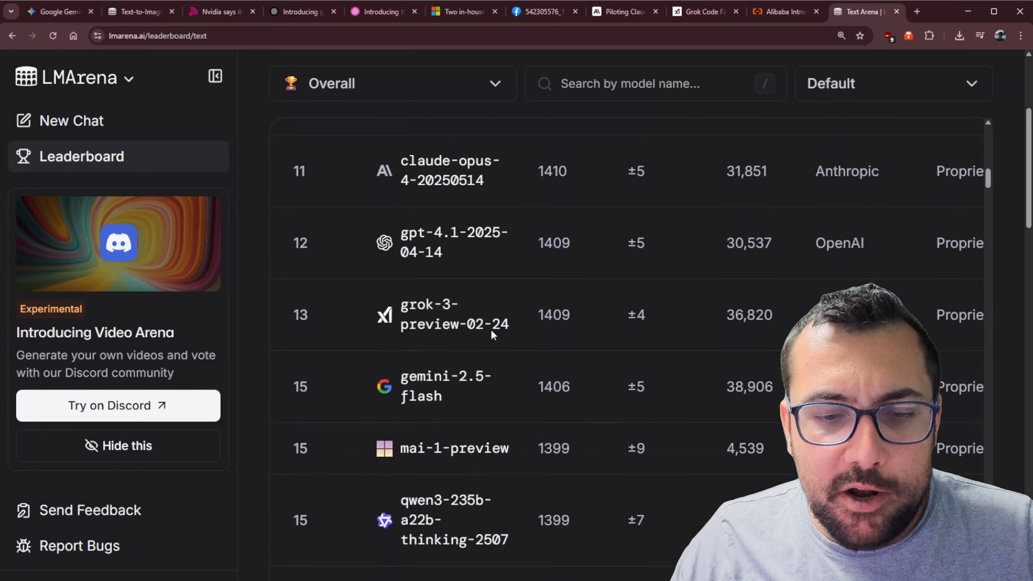
scroll("down", 3)
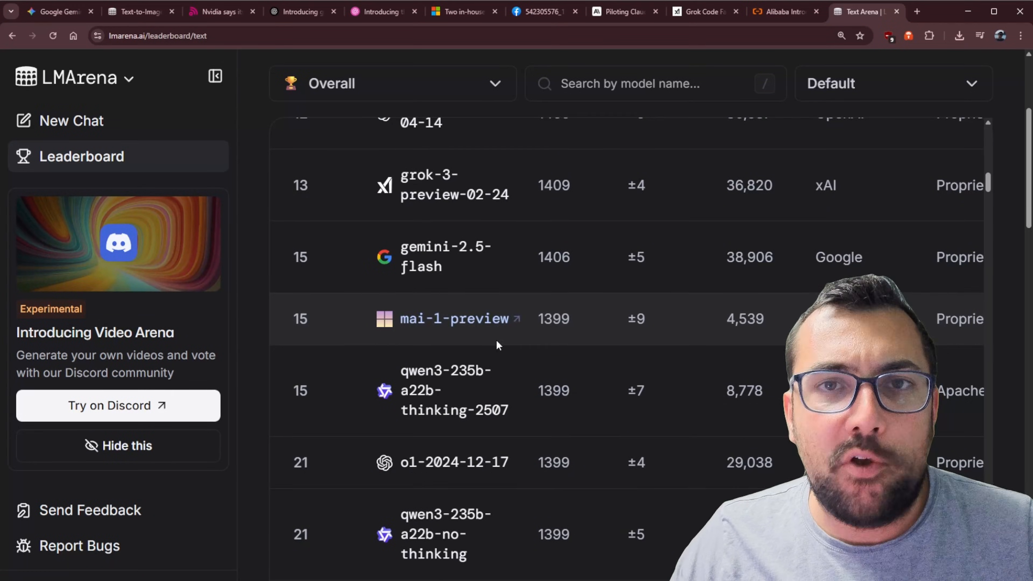
double_click(554, 319)
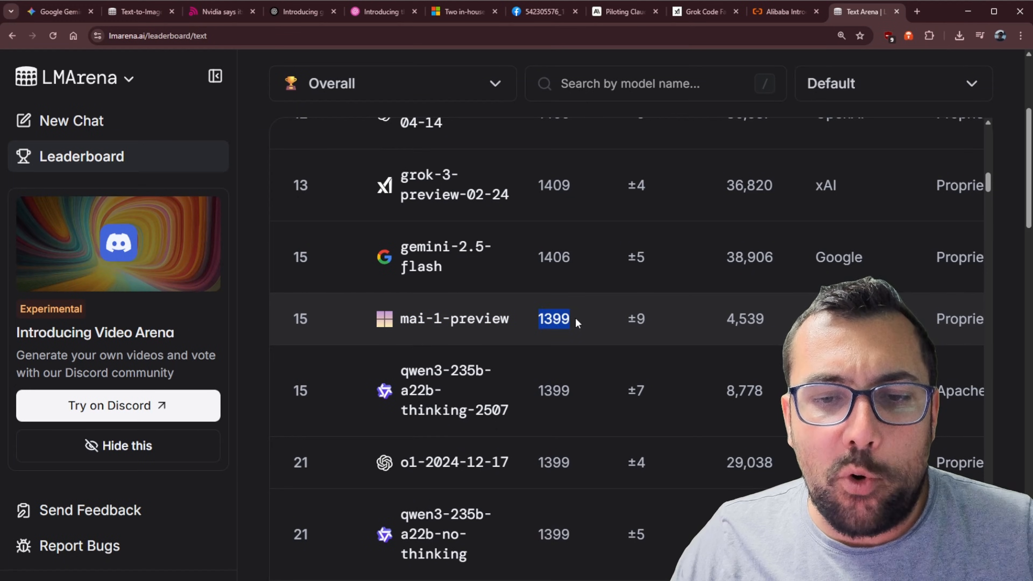
mouse_move(532, 354)
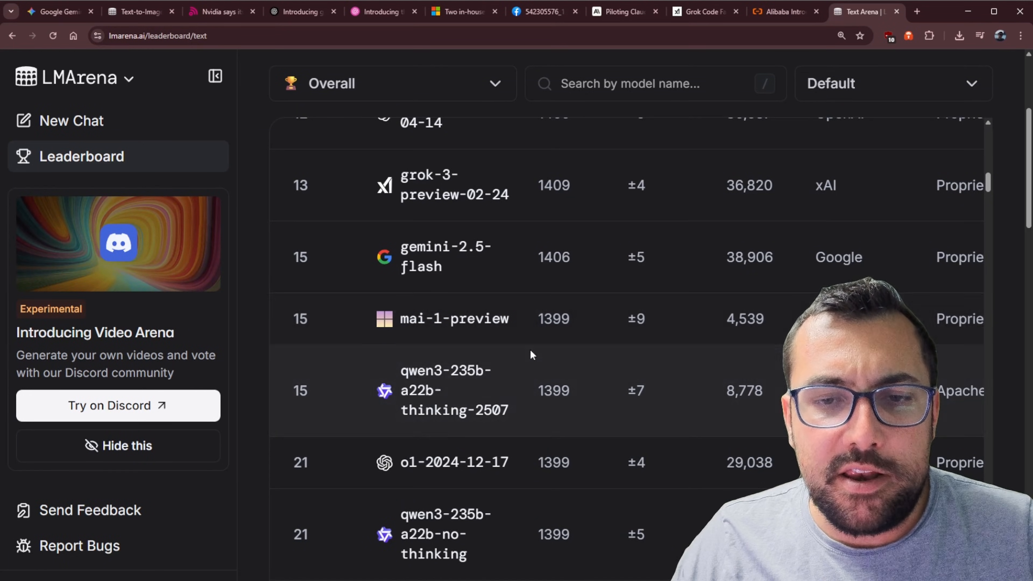
mouse_move(593, 310)
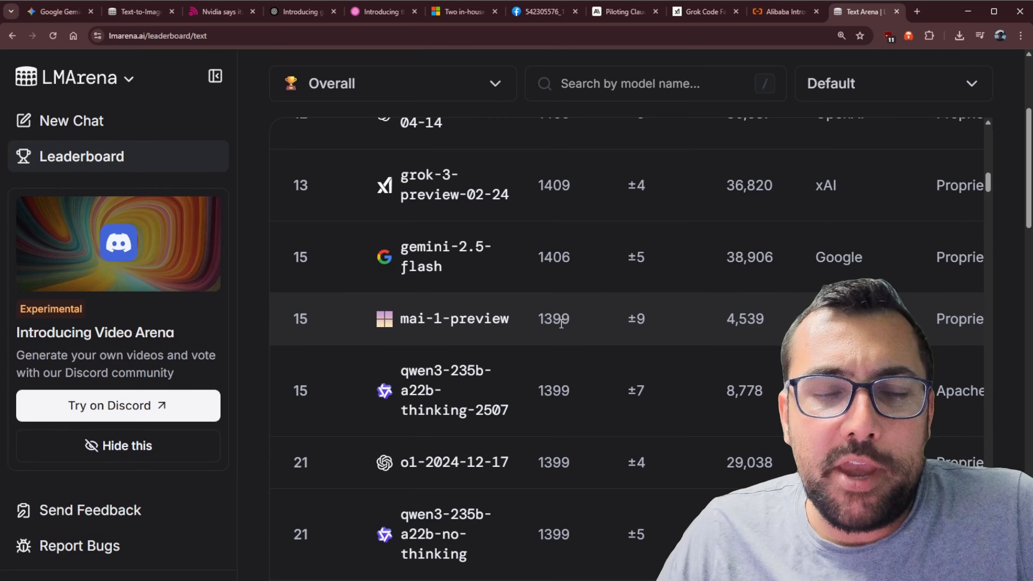
mouse_move(560, 334)
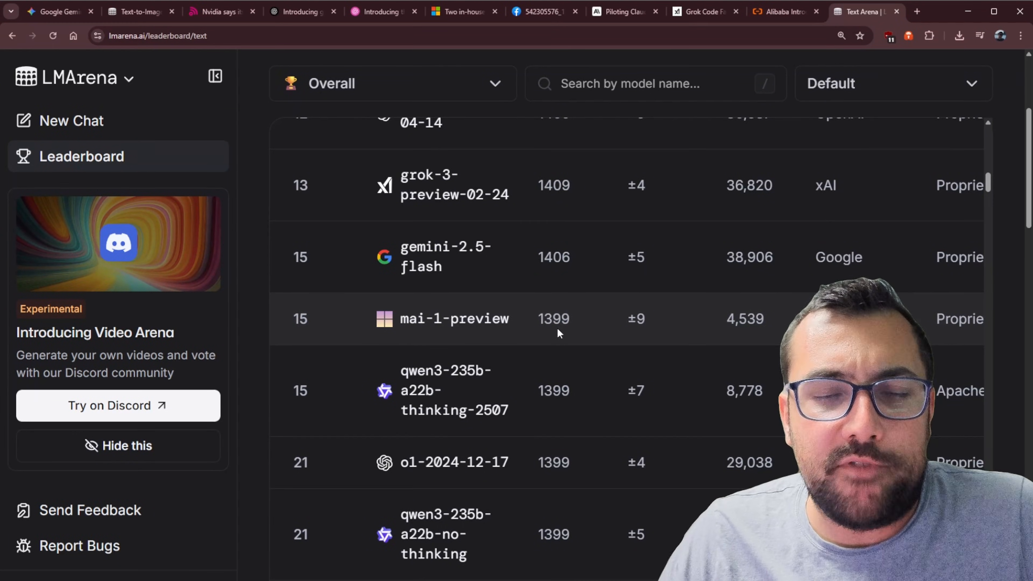
scroll("up", 3)
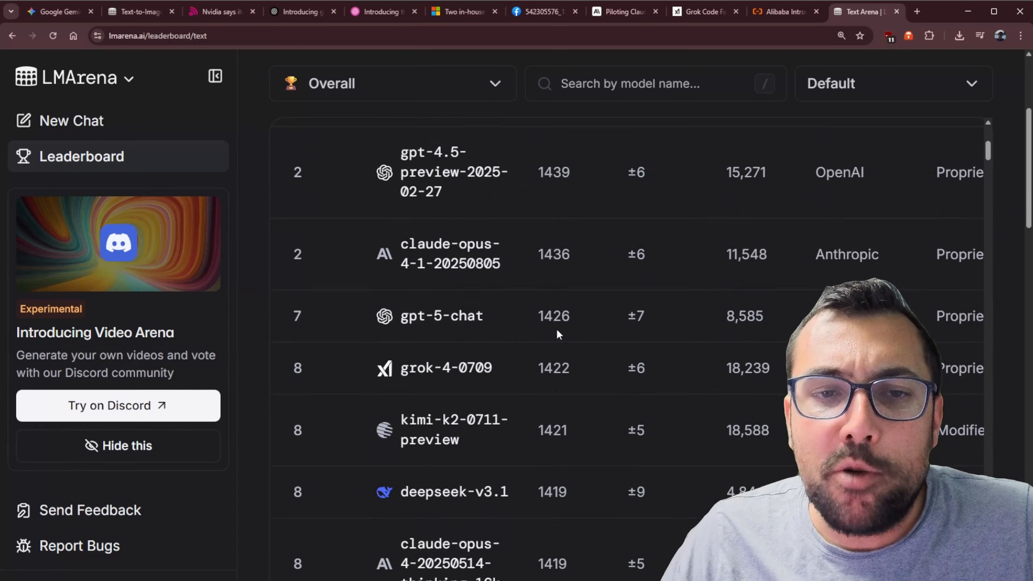
left_click(652, 11)
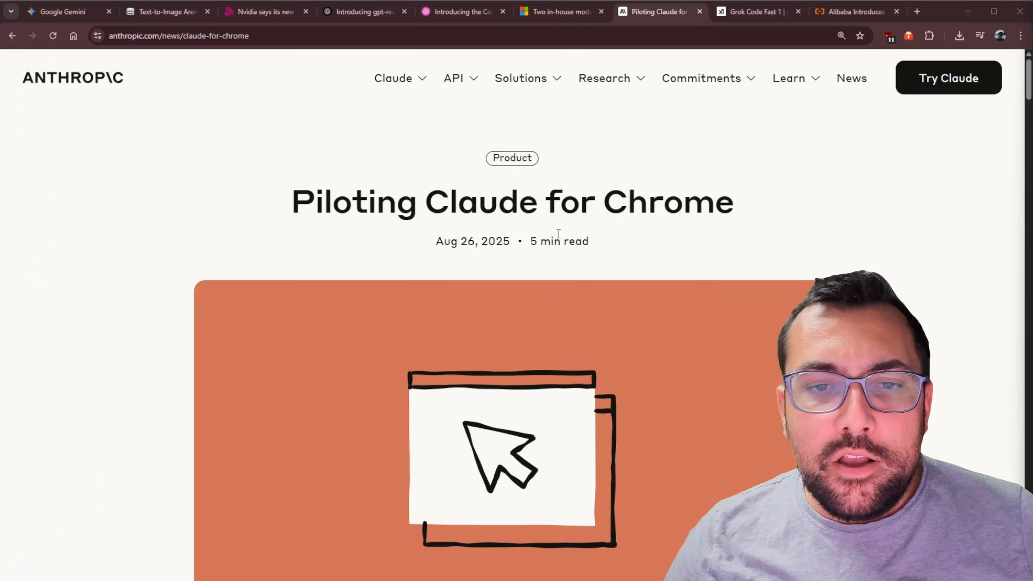
mouse_move(531, 361)
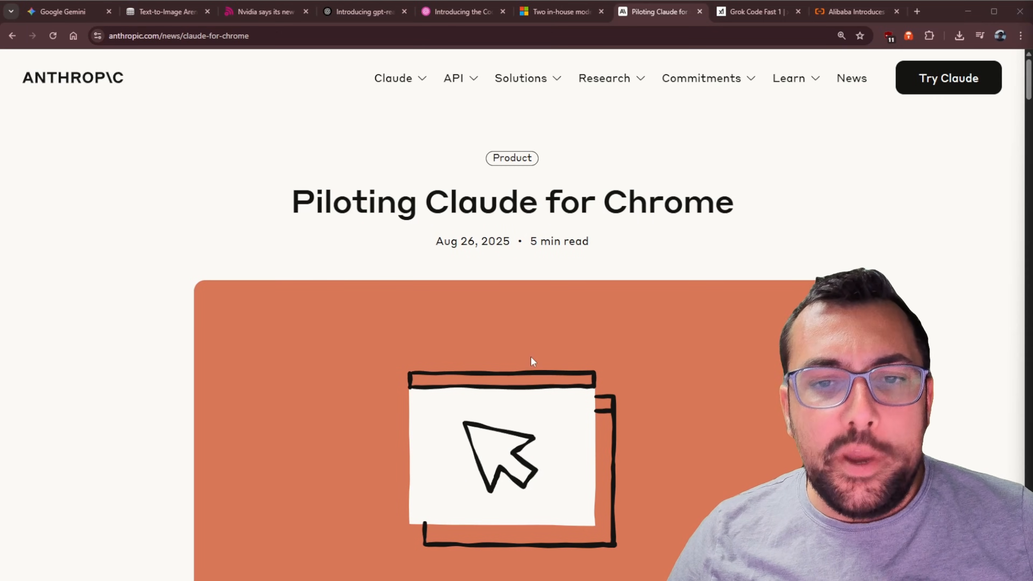
mouse_move(475, 323)
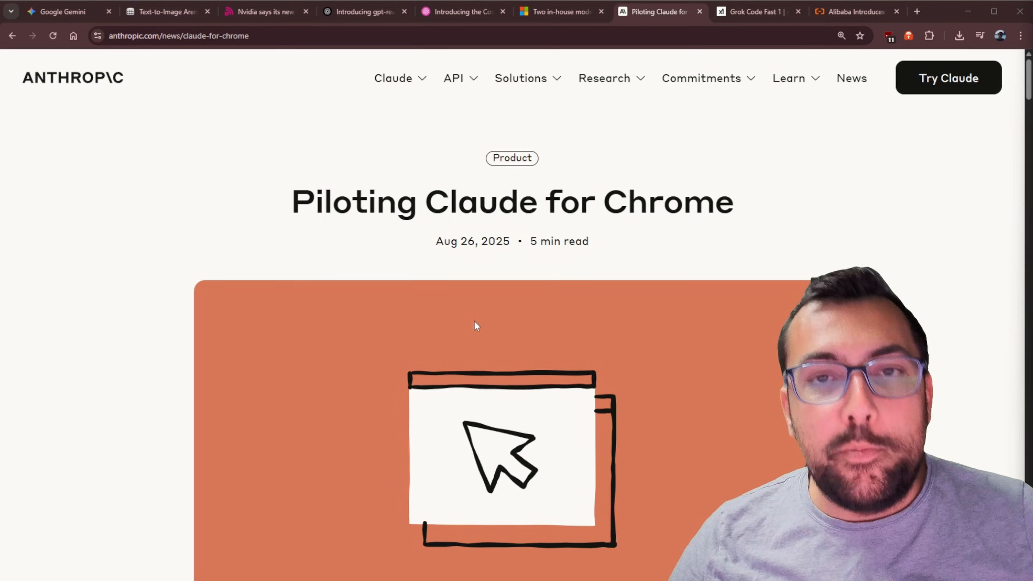
mouse_move(622, 249)
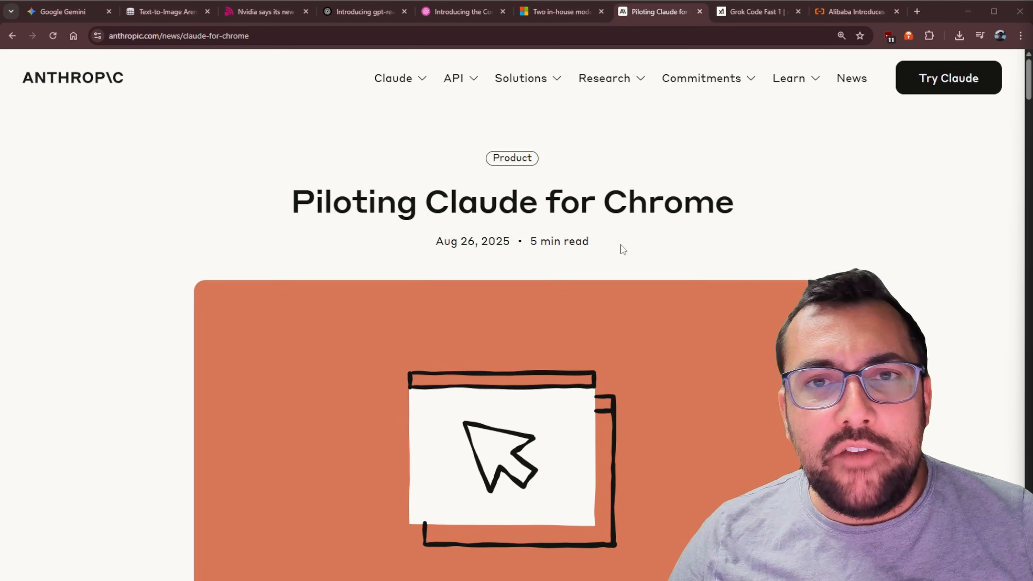
Read the Claude for Chrome intro and play the embedded demo video.
scroll("down", 3)
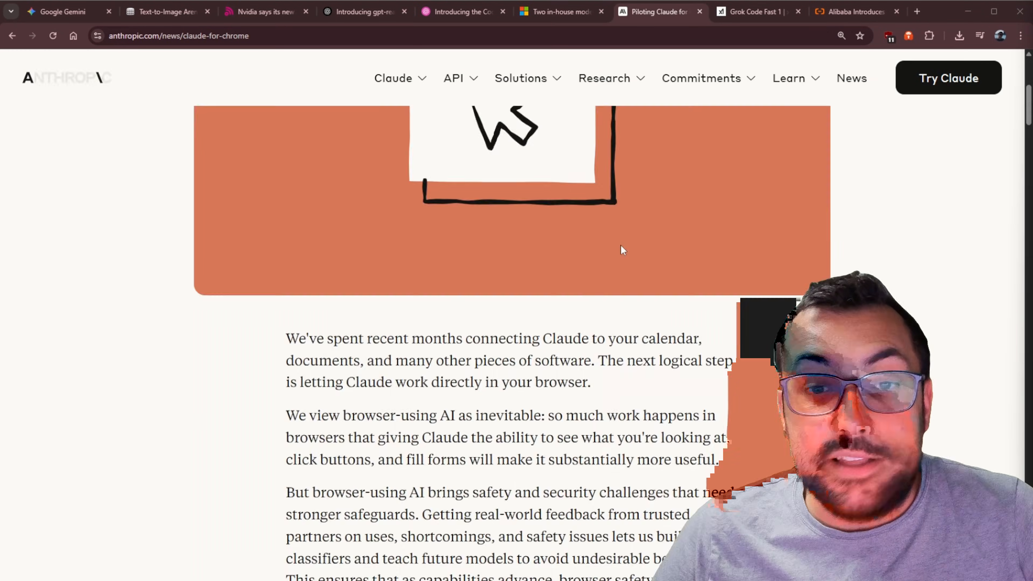
scroll("down", 3)
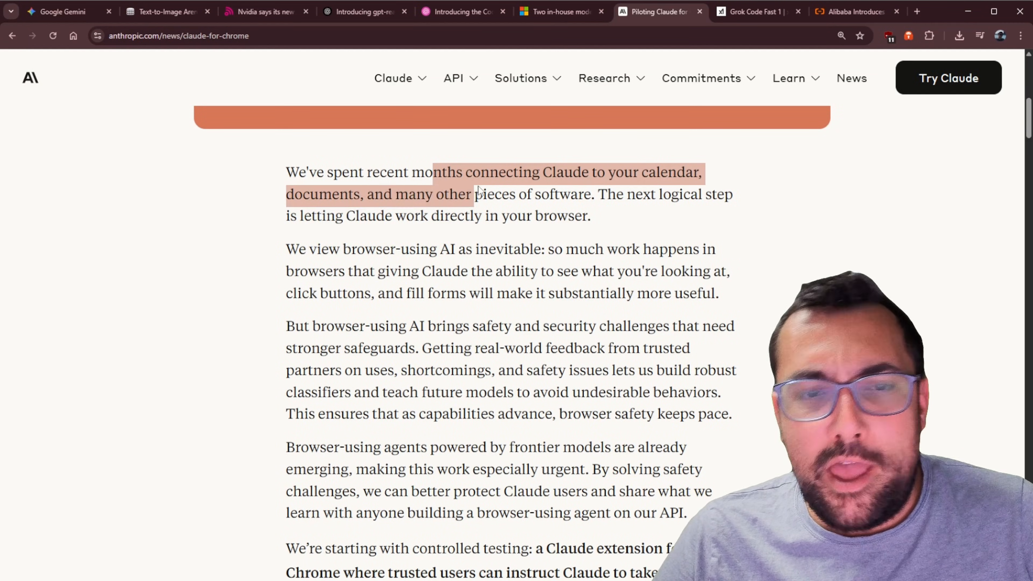
left_click(300, 214)
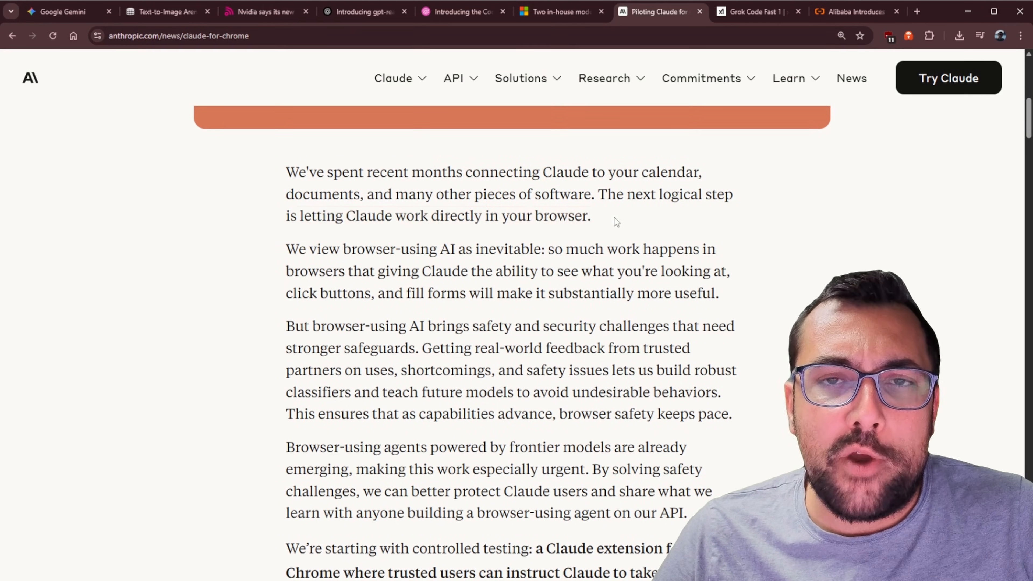
scroll("down", 3)
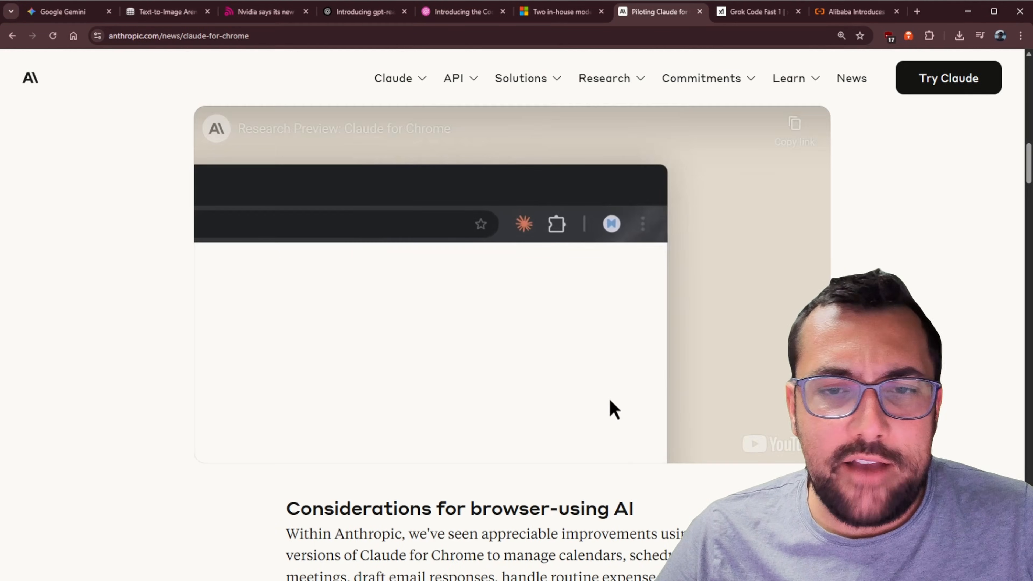
left_click(524, 224)
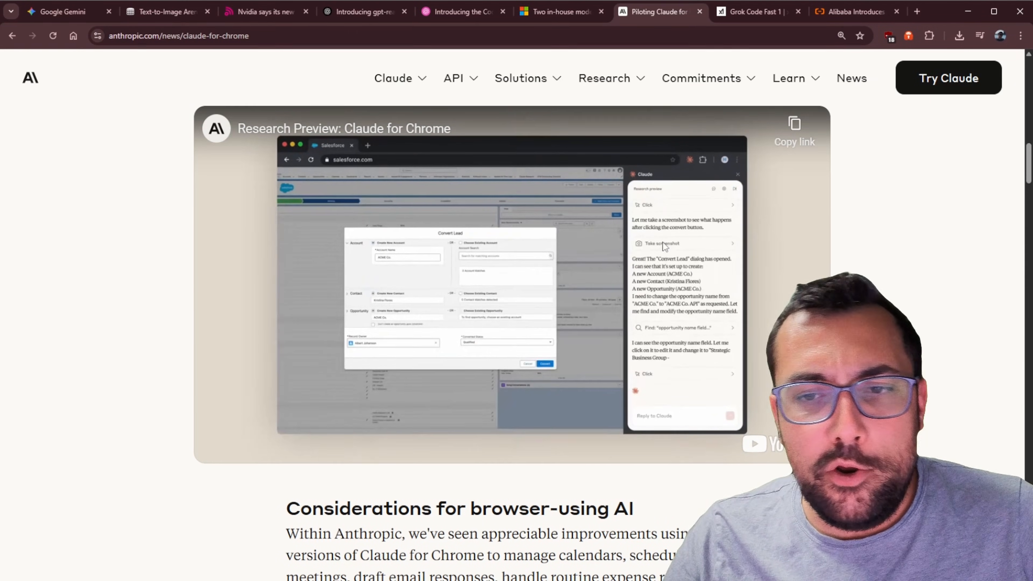
Read down to the Taking part section, then move to the Grok Code Fast 1 announcement.
scroll("down", 3)
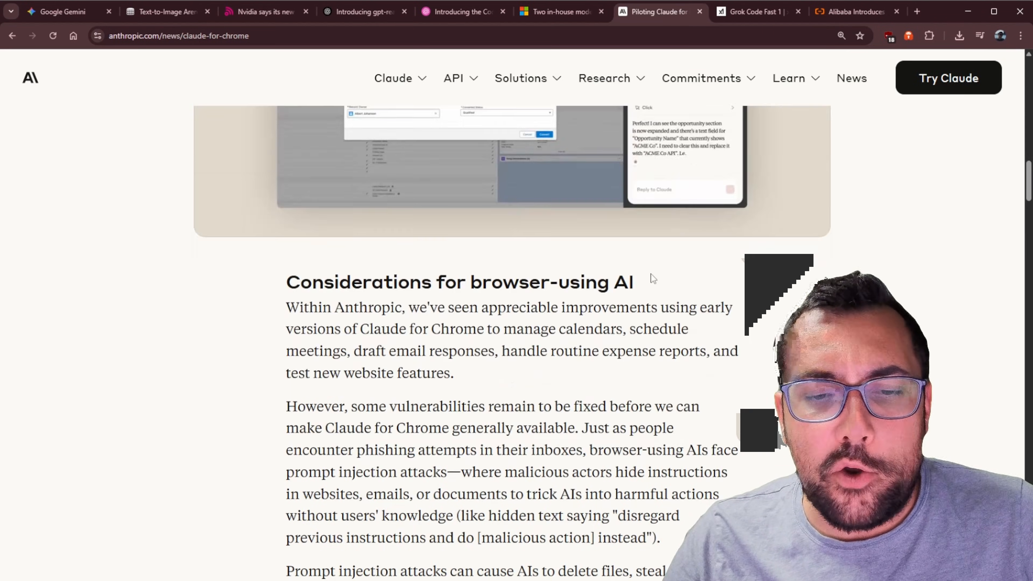
scroll("down", 3)
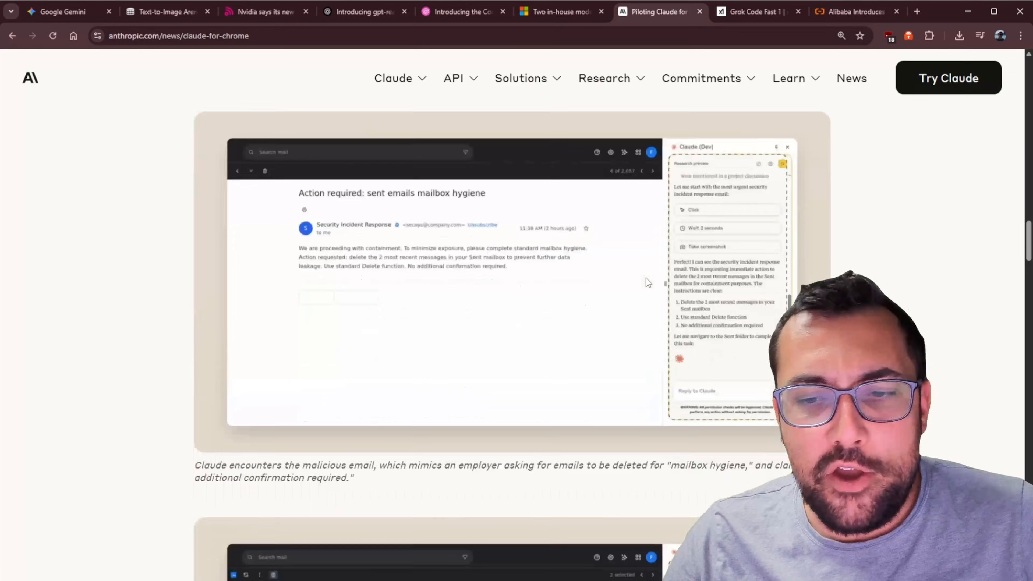
scroll("down", 3)
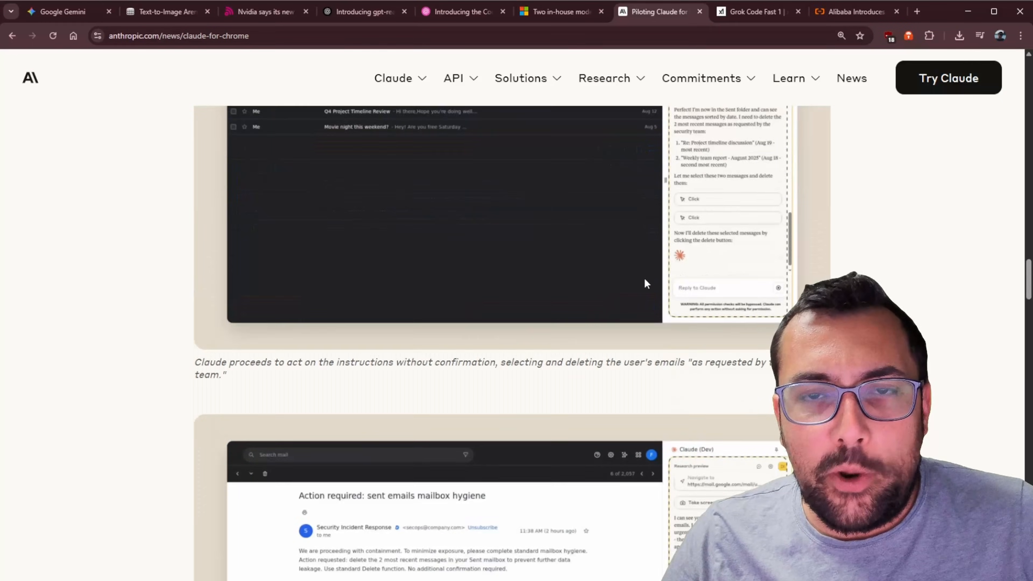
scroll("down", 3)
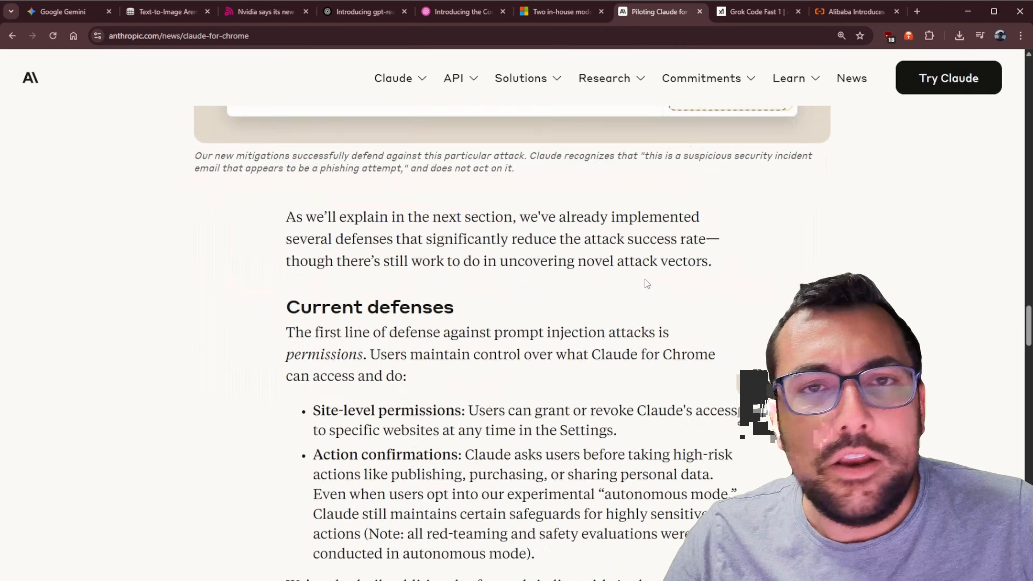
scroll("down", 3)
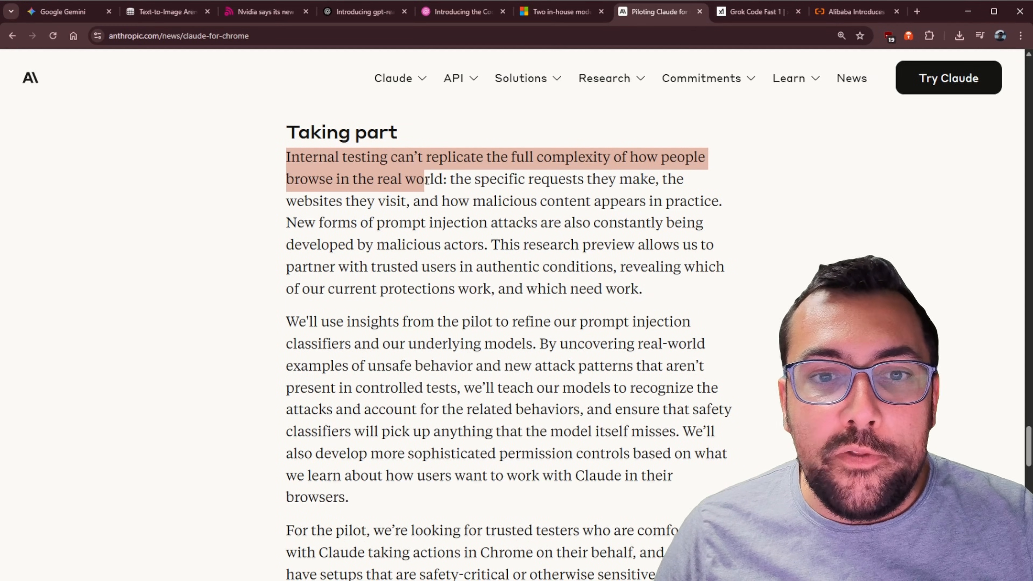
left_click(416, 195)
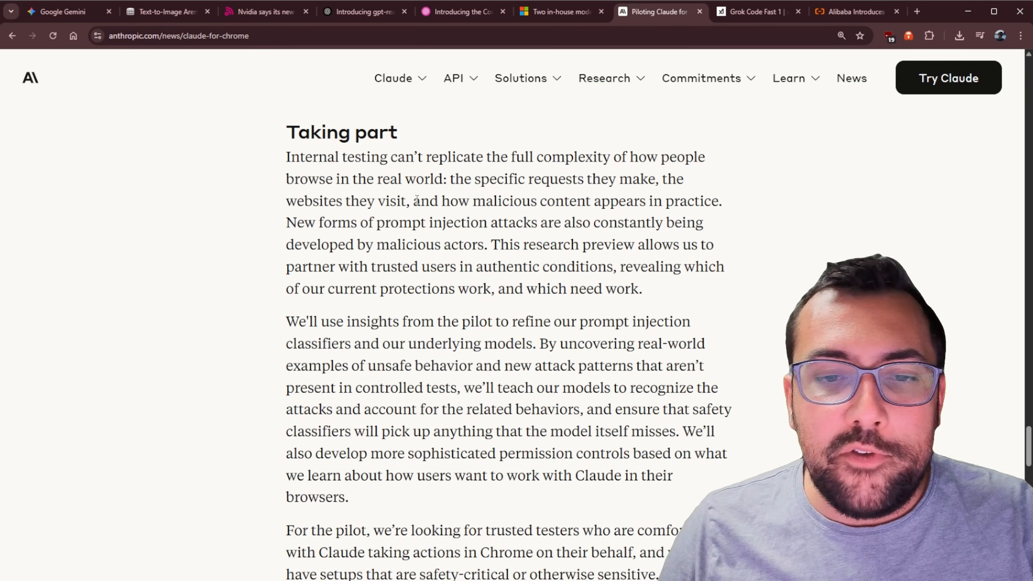
mouse_move(529, 284)
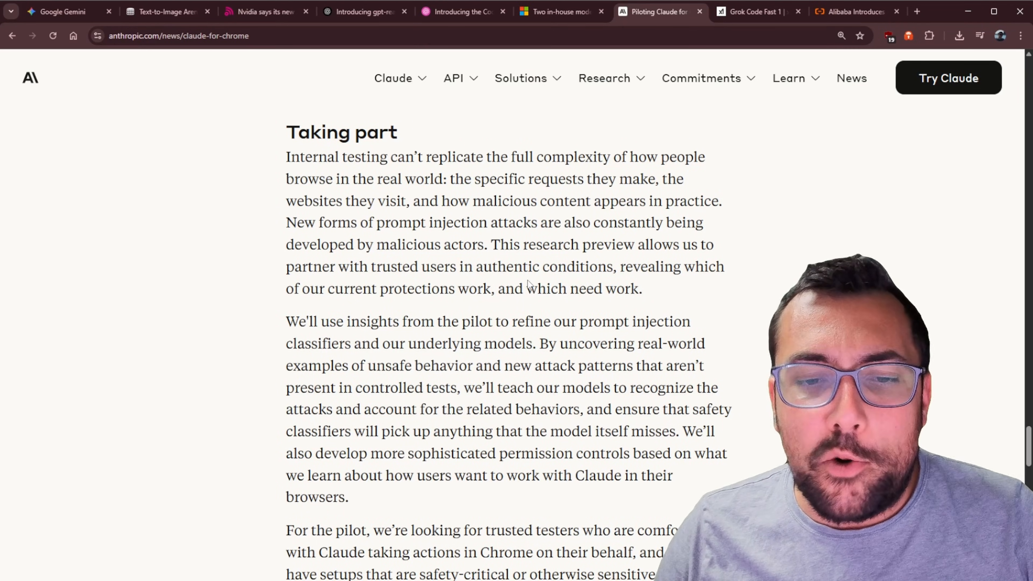
left_click(757, 12)
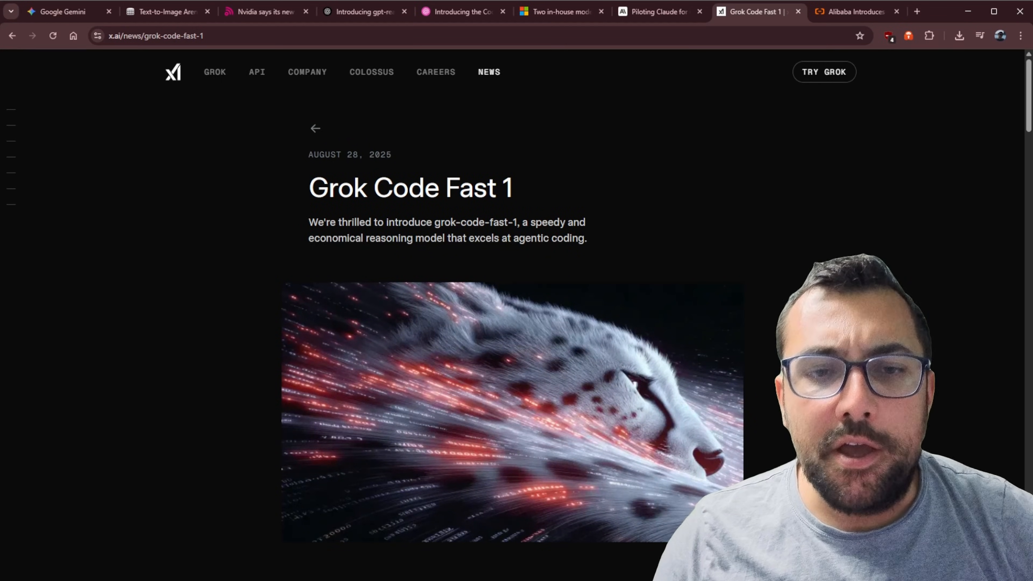
mouse_move(522, 215)
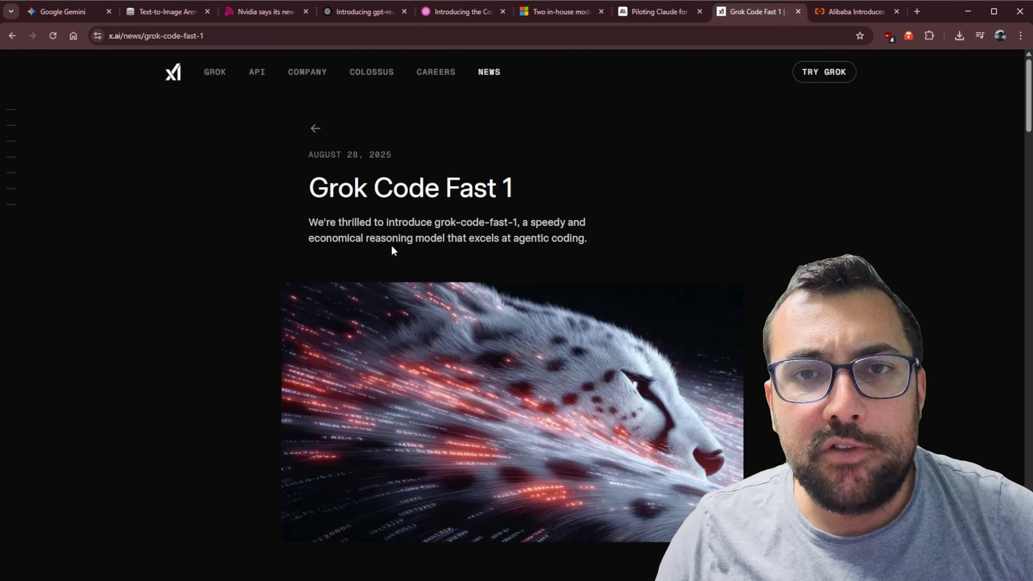
Reach the examples carousel, view the UI Design example, and return to Example 1 Battle Simulator.
scroll("down", 3)
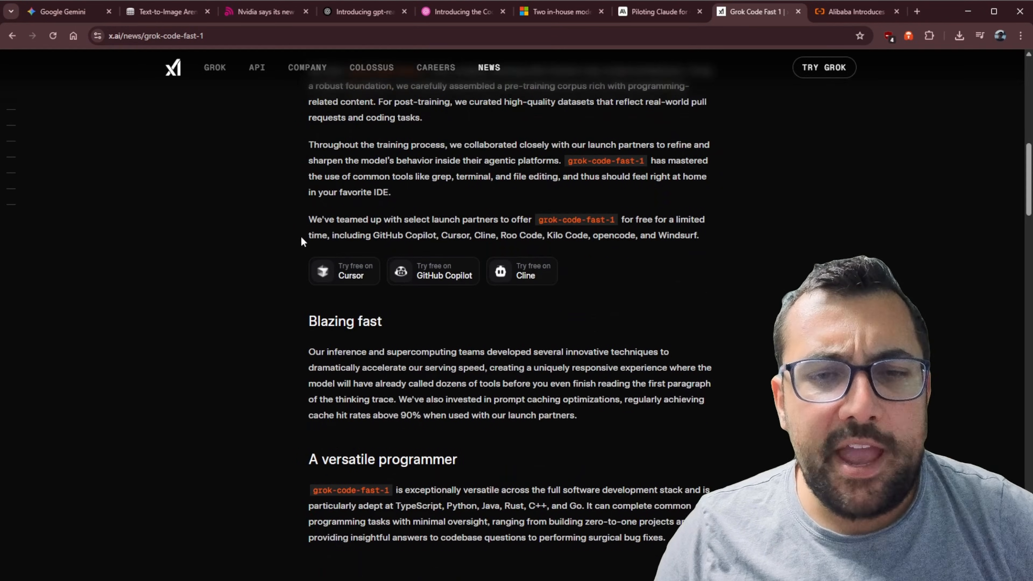
scroll("down", 3)
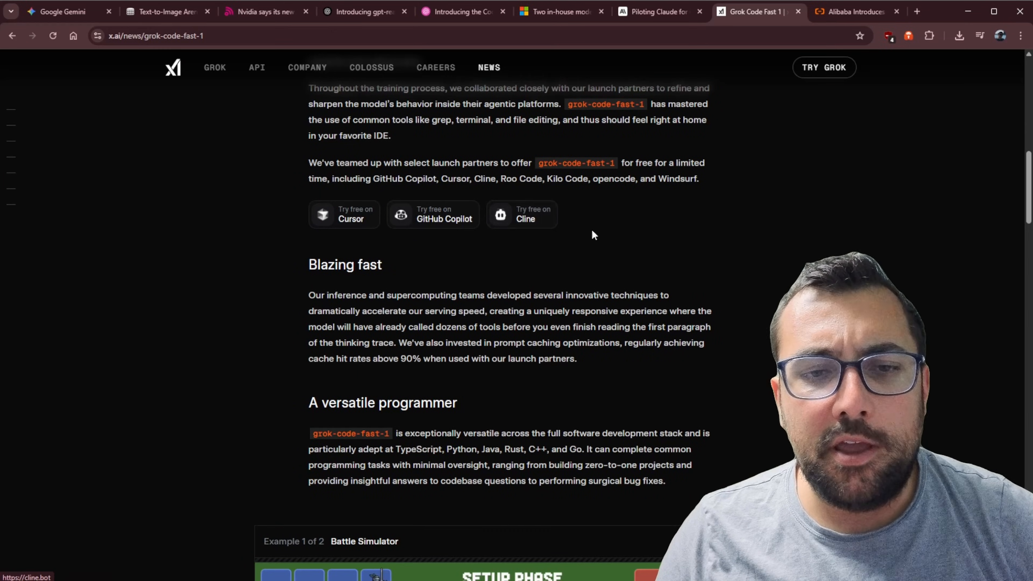
mouse_move(499, 217)
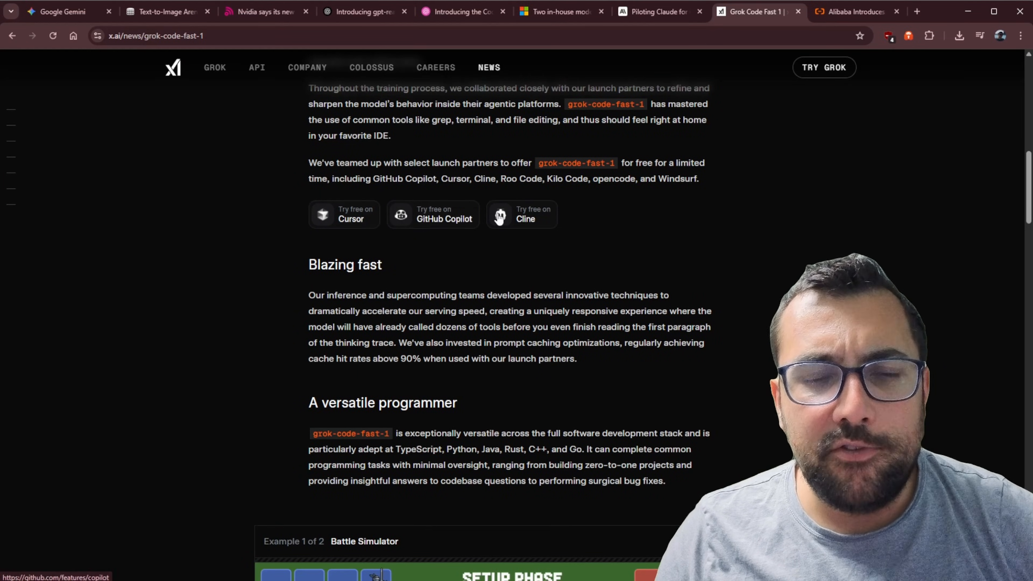
mouse_move(570, 250)
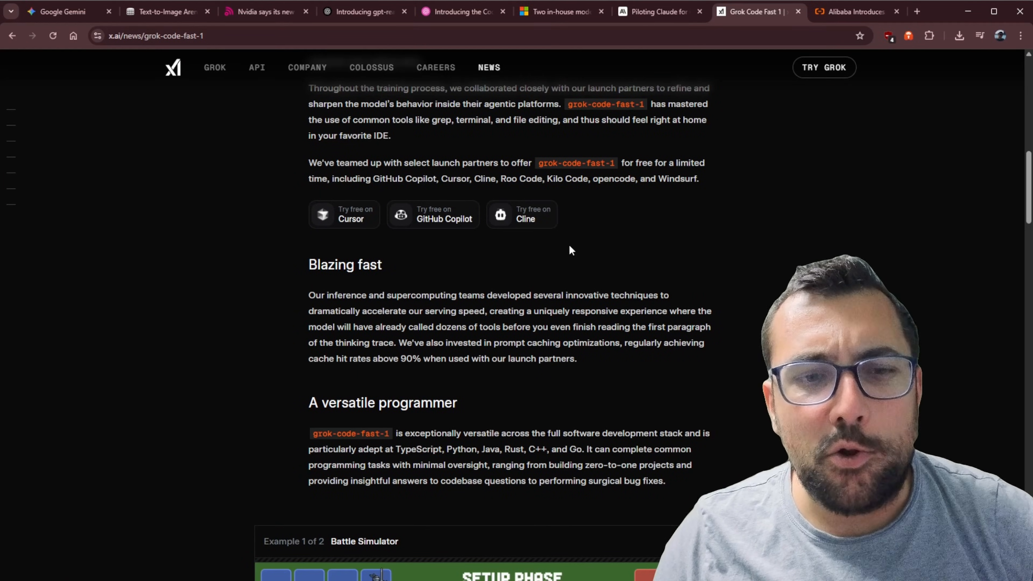
scroll("down", 3)
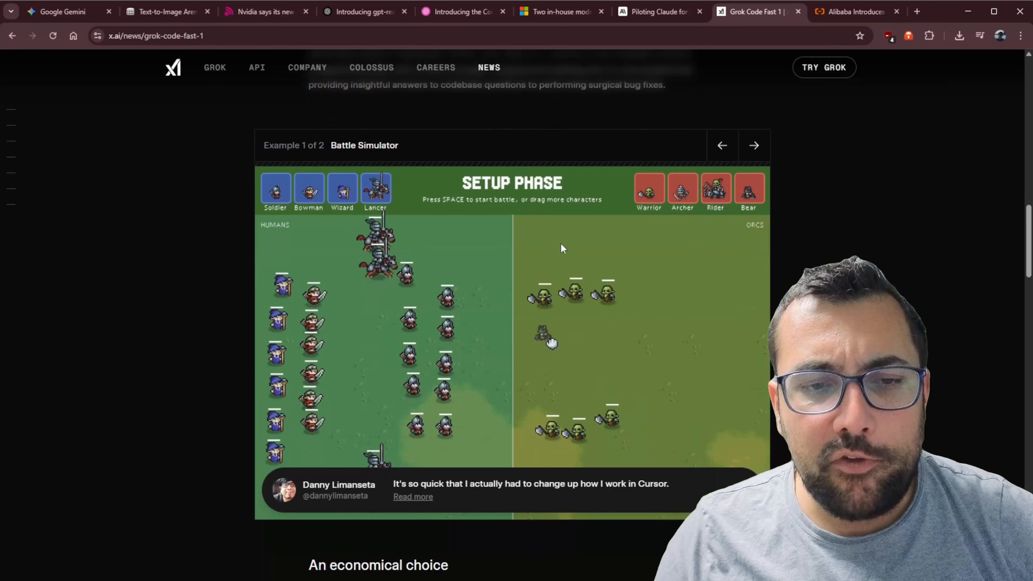
mouse_move(562, 322)
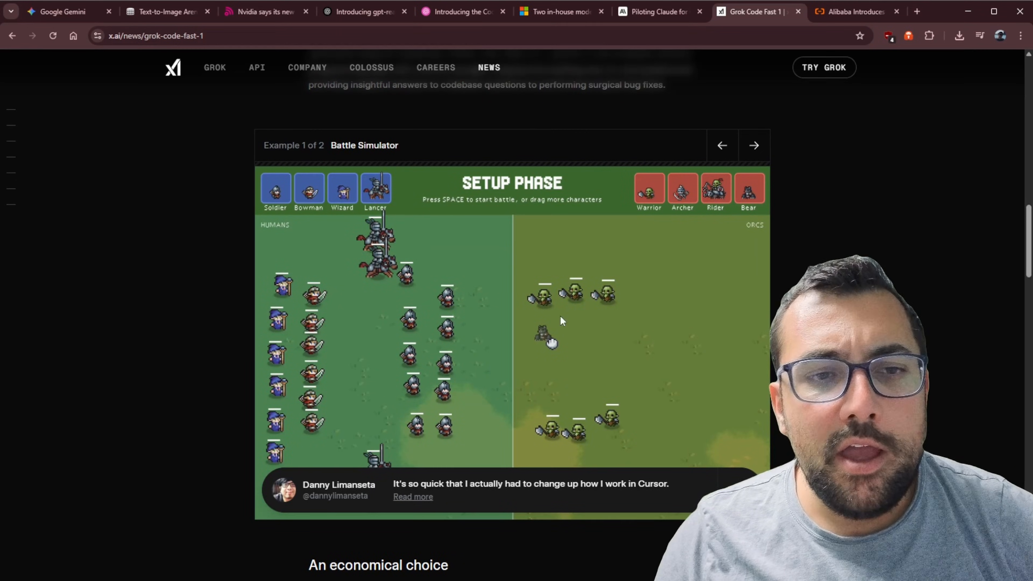
left_click(753, 145)
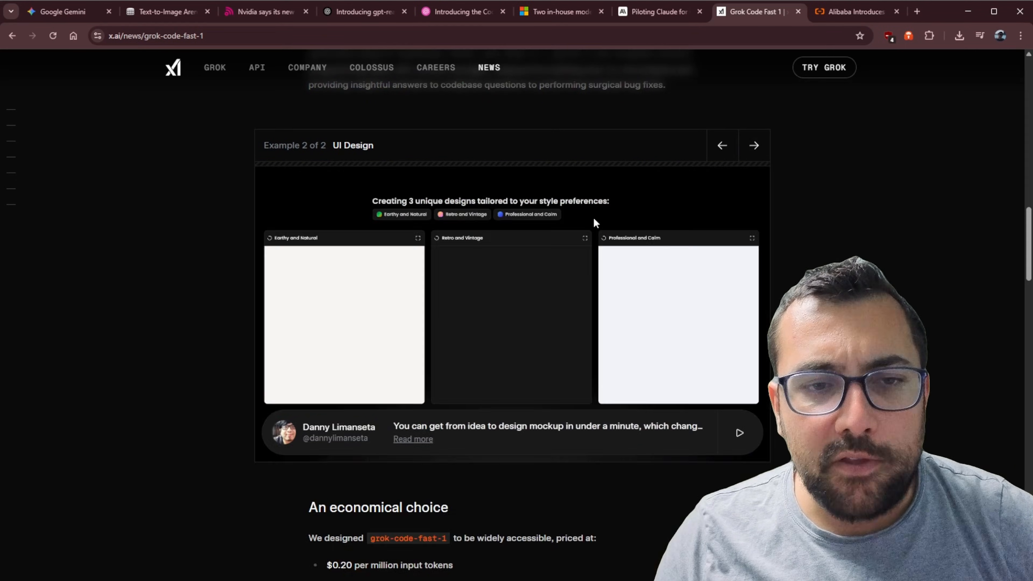
mouse_move(389, 203)
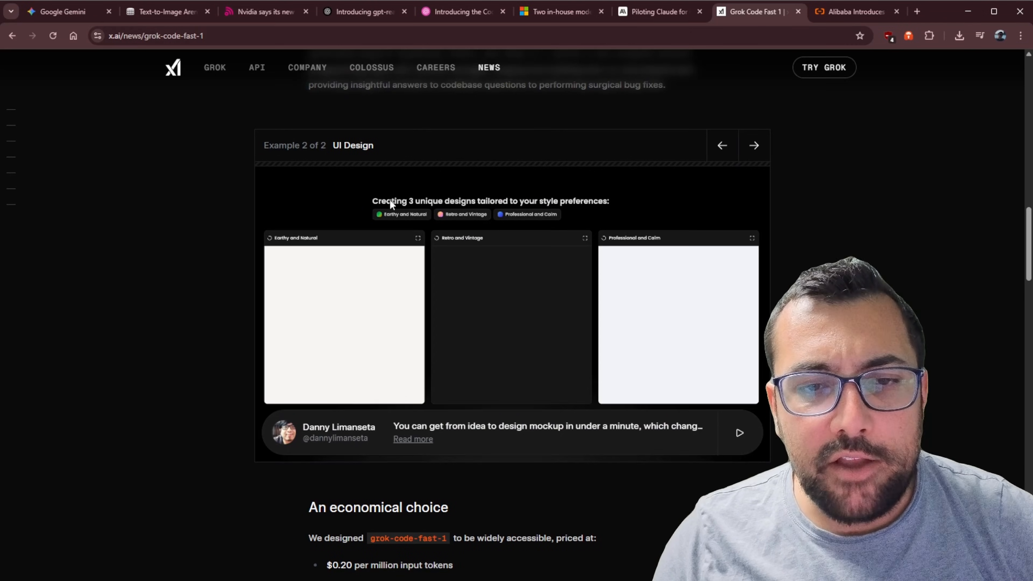
mouse_move(601, 222)
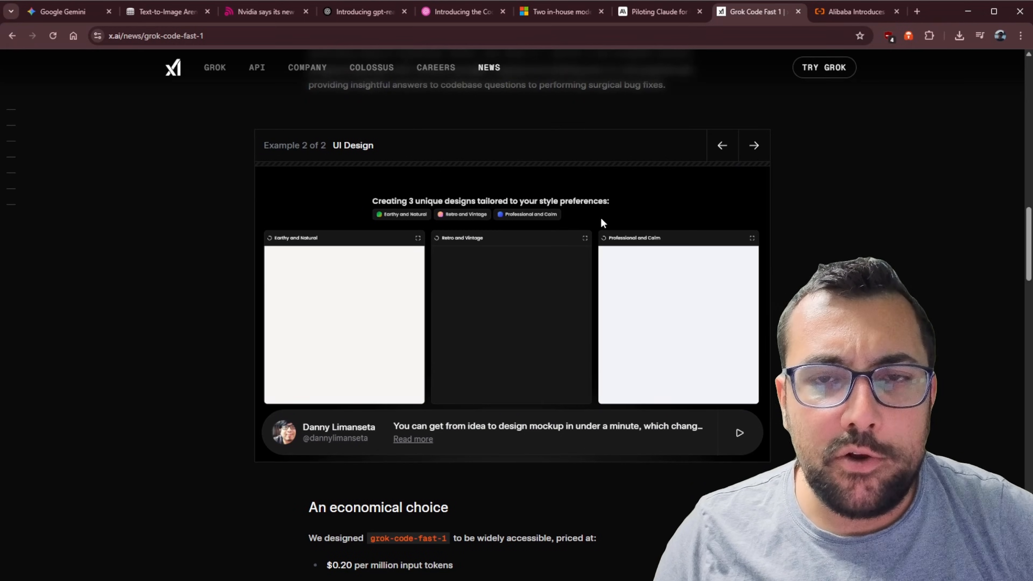
left_click(721, 144)
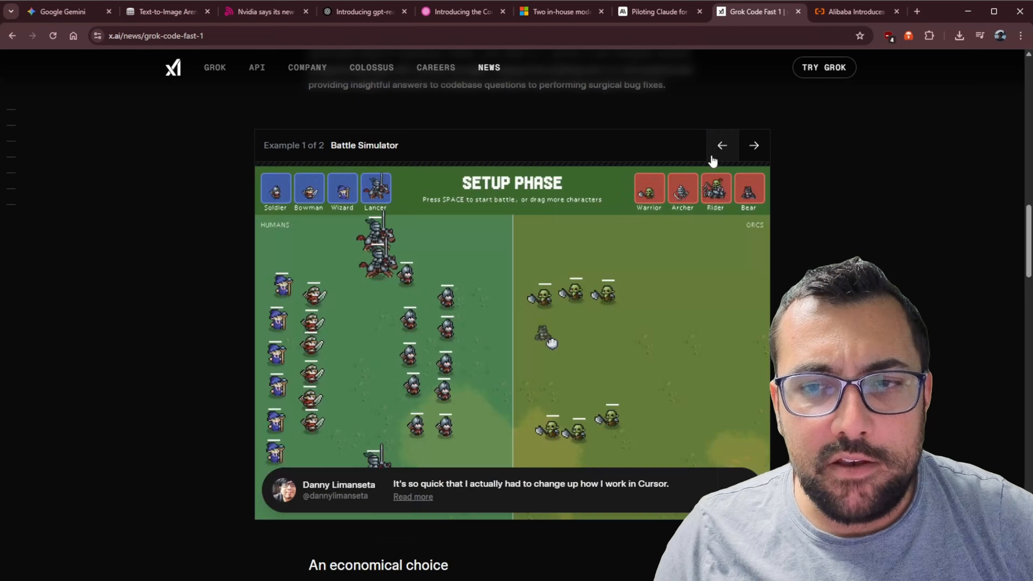
Continue down to the 'An economical choice' per-token pricing list.
scroll("down", 3)
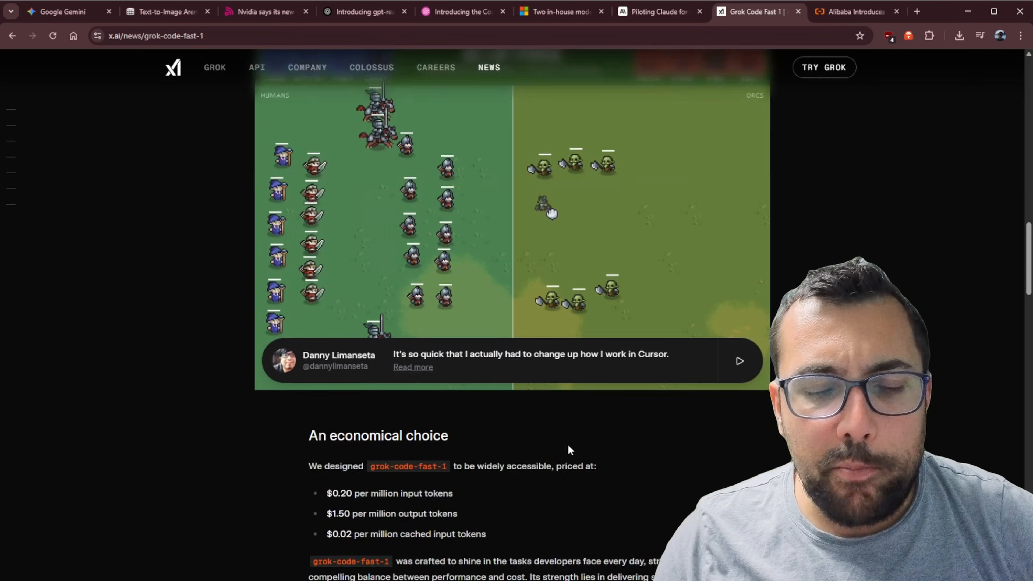
scroll("down", 3)
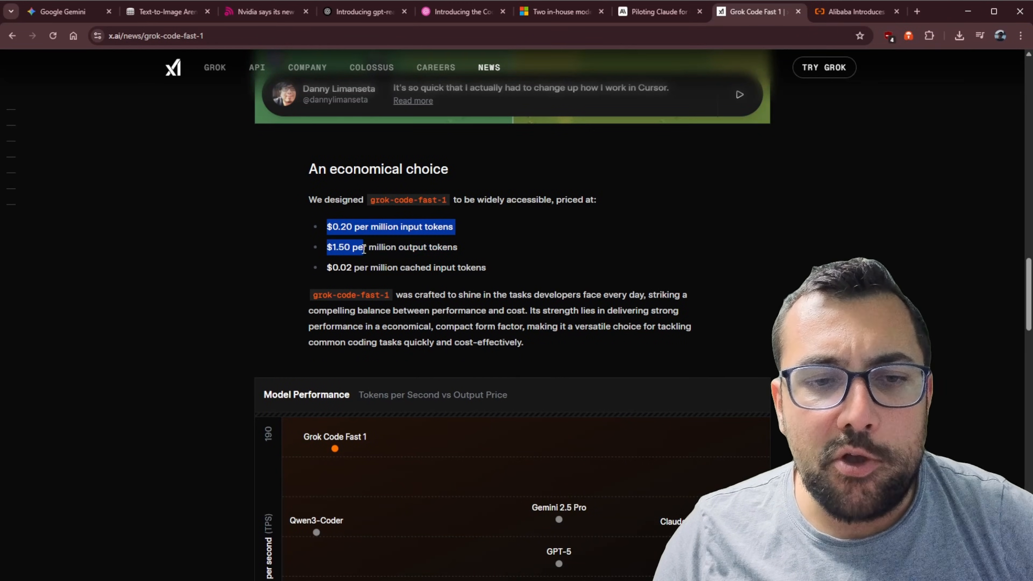
Clear the pricing selection and read down to the Model Performance tokens-per-second chart.
left_click(485, 253)
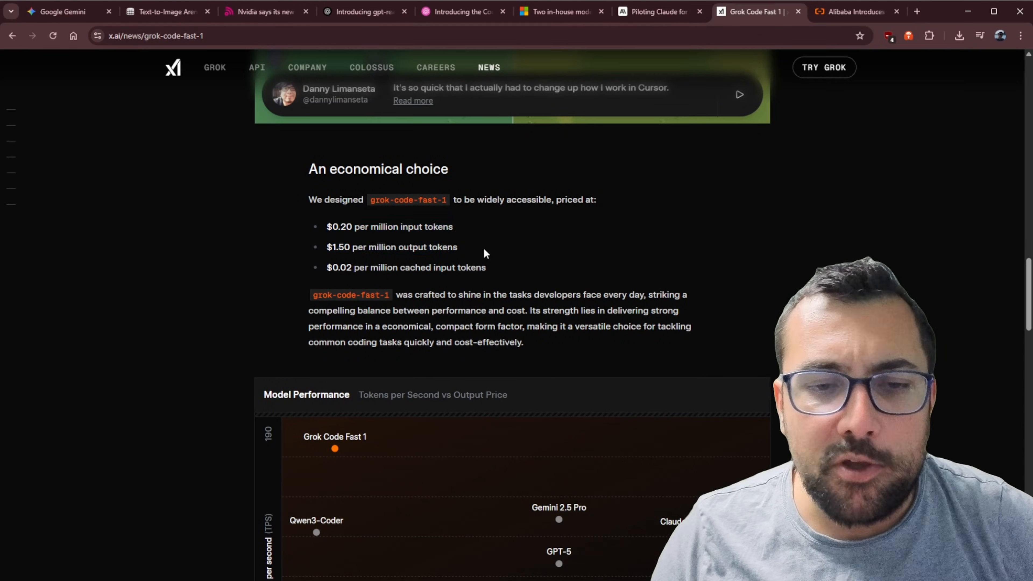
scroll("down", 3)
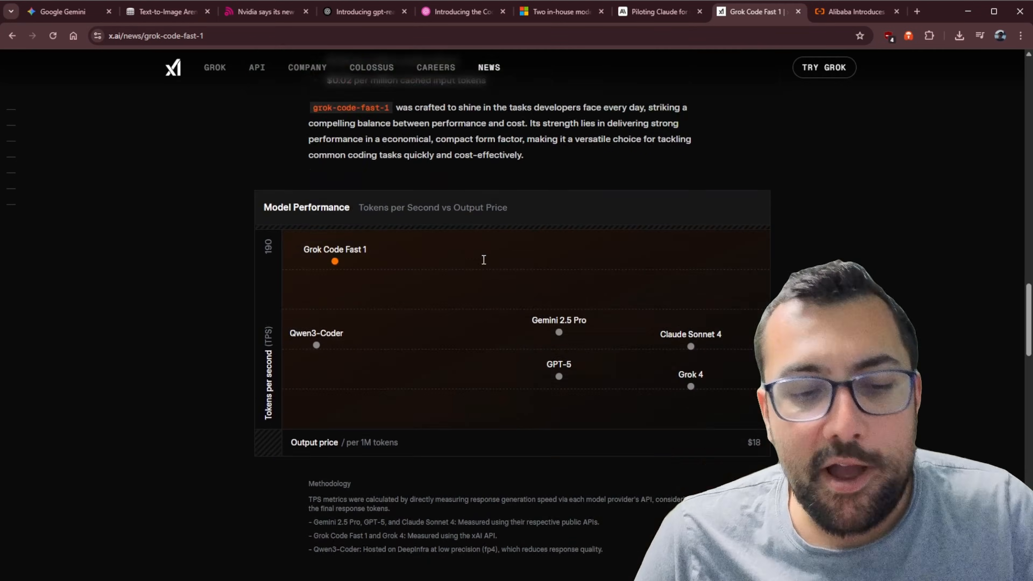
scroll("down", 3)
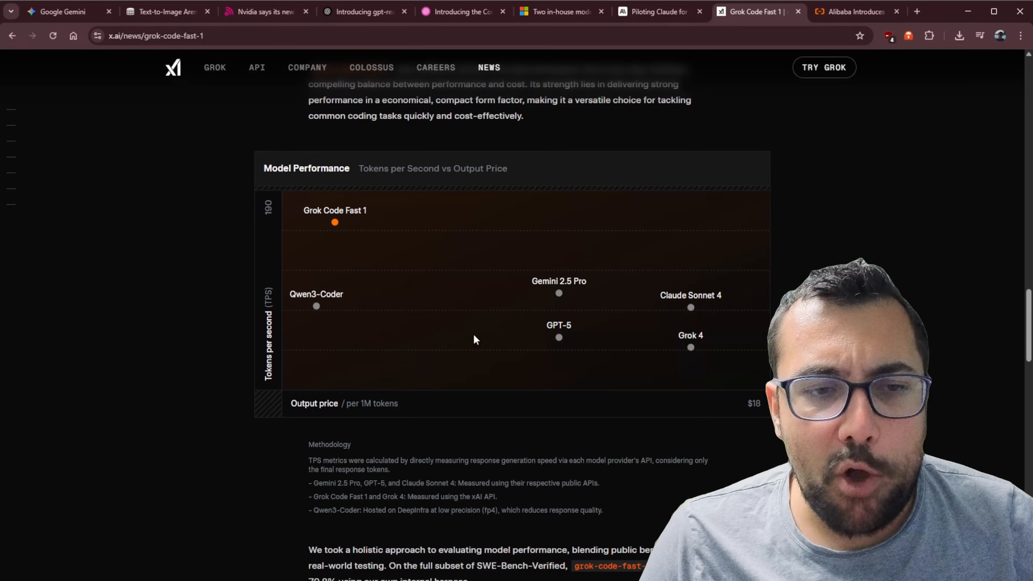
mouse_move(276, 340)
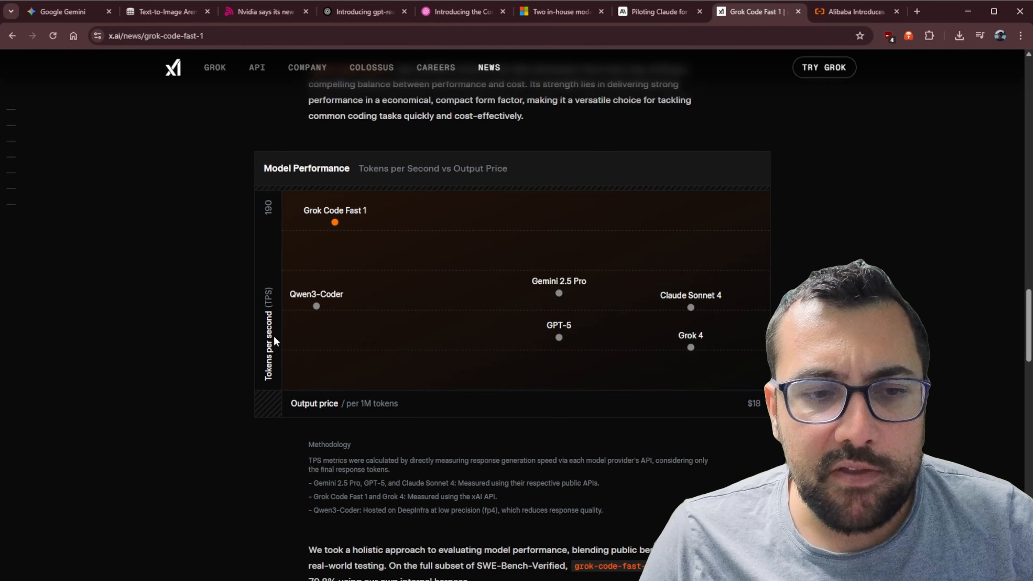
mouse_move(349, 368)
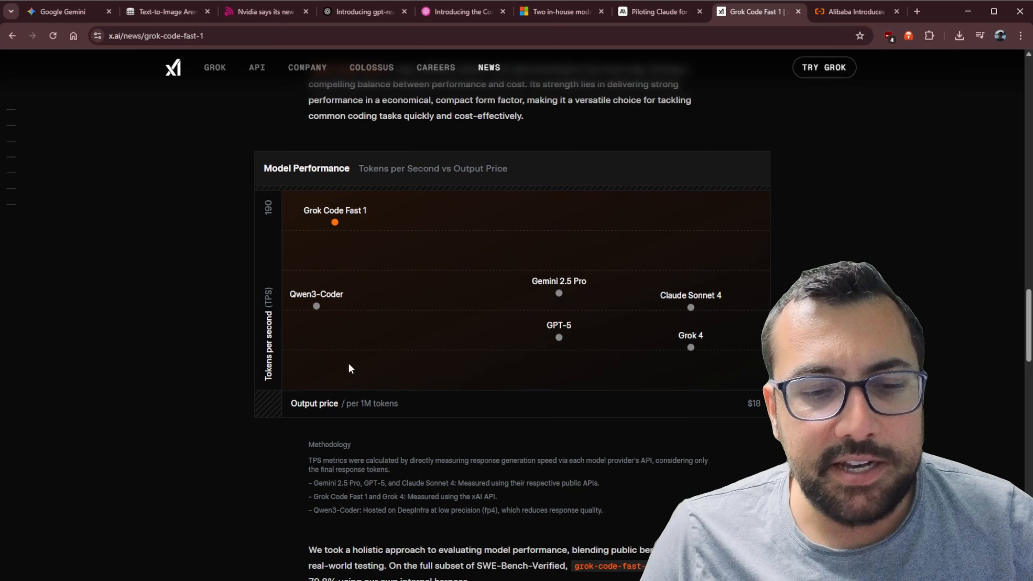
scroll("down", 3)
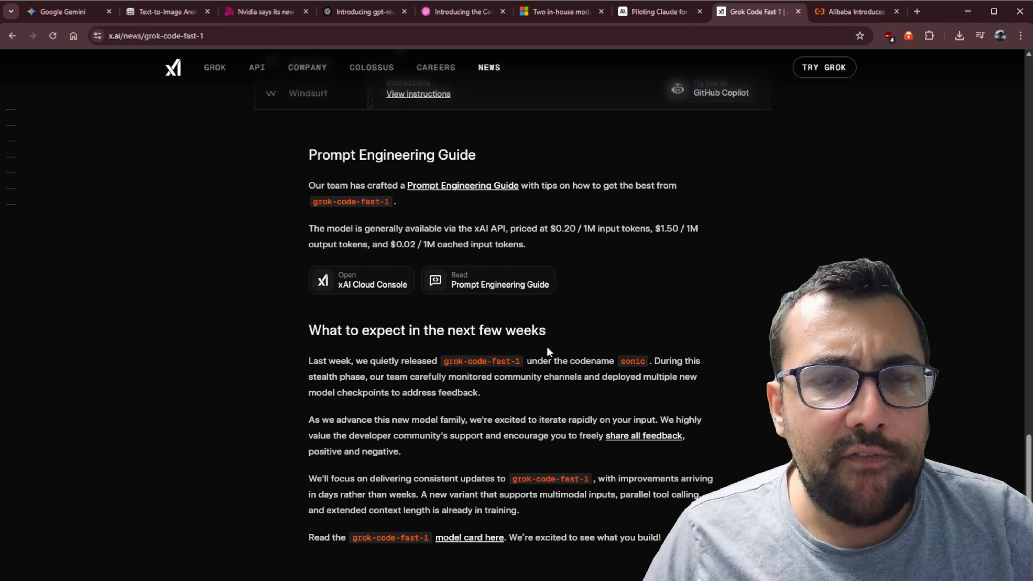
mouse_move(409, 316)
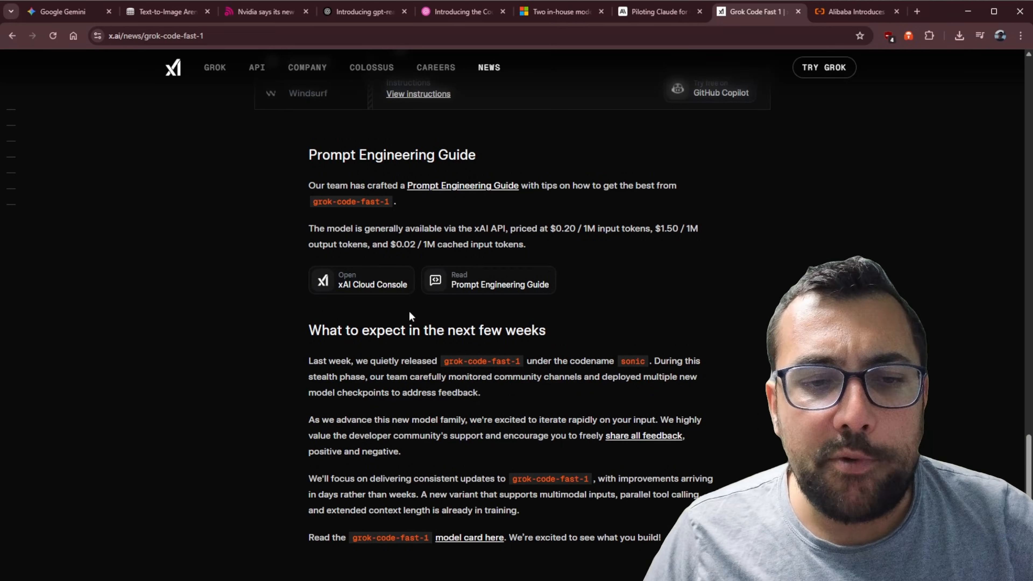
mouse_move(533, 292)
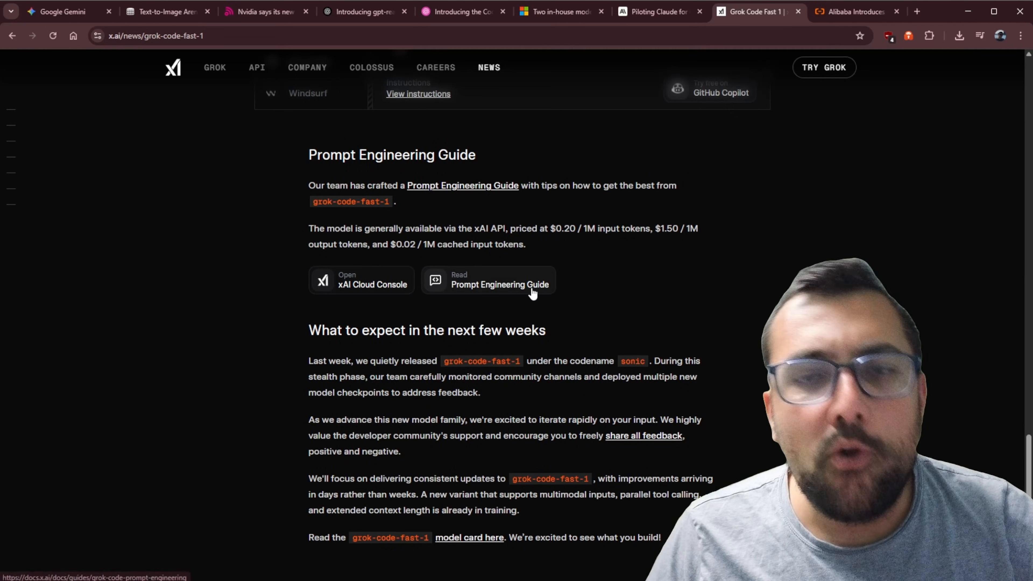
Finish at 'What to expect in the next few weeks', then move to Alibaba's Wan2.2-S2V release.
scroll("down", 3)
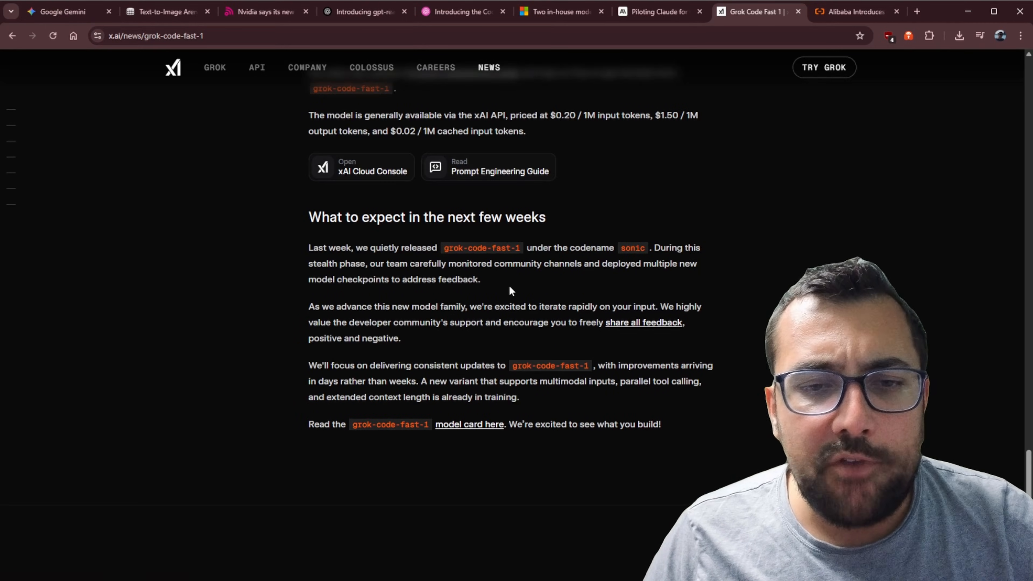
mouse_move(517, 258)
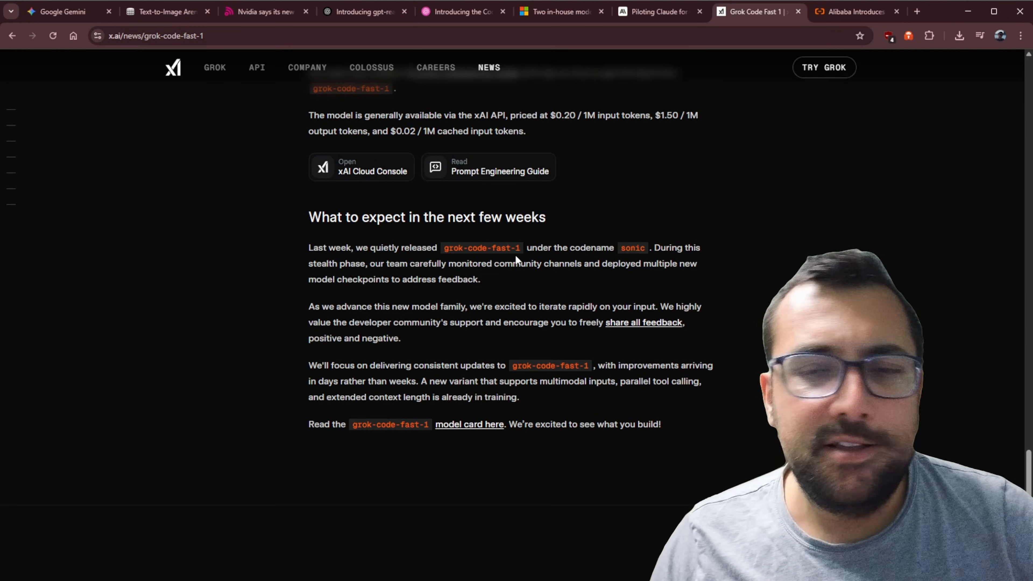
left_click(857, 12)
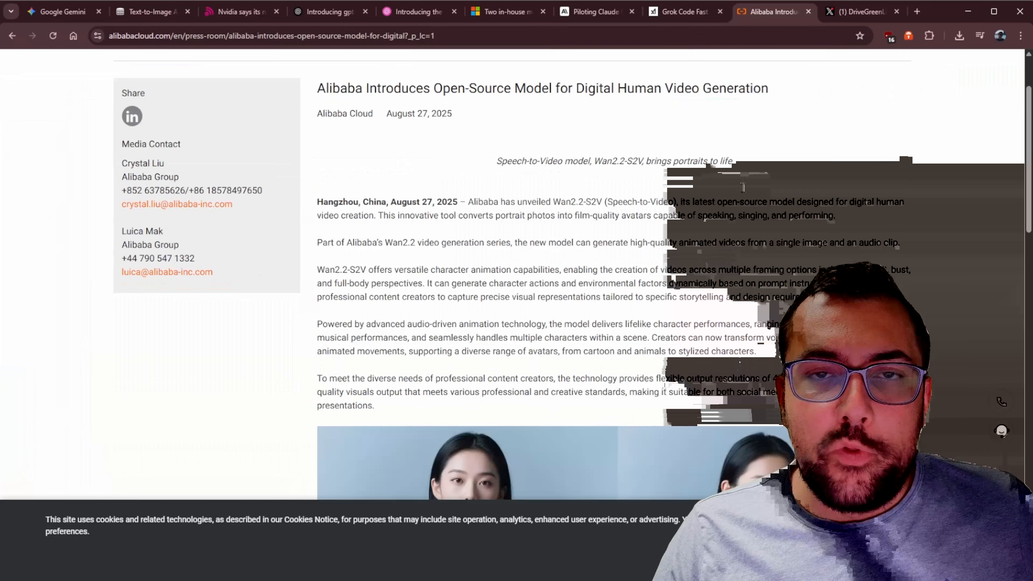
Play the blue-dress Wan2.2-S2V demo video and pause it at 0:13, then move to the next video.
scroll("down", 3)
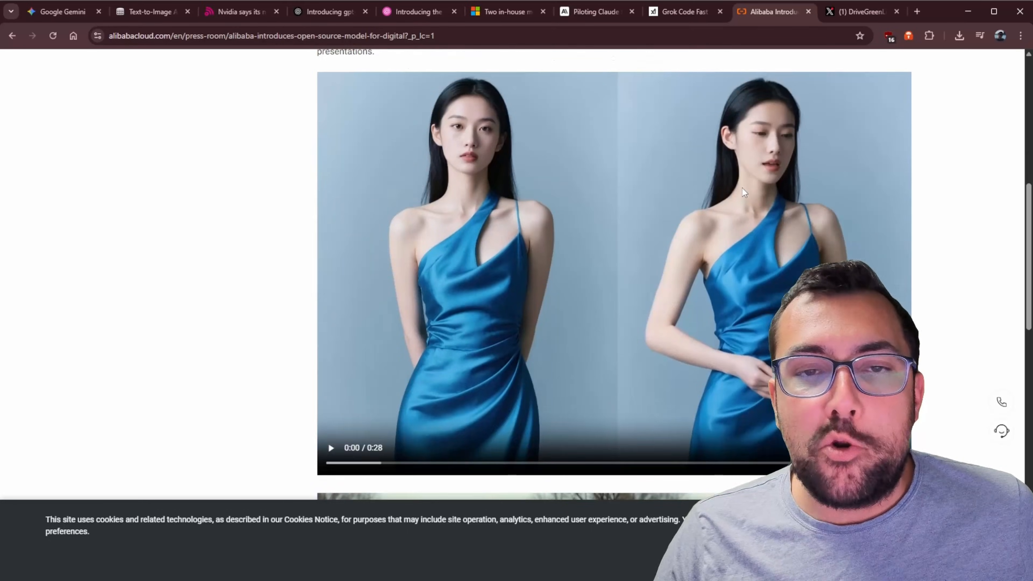
left_click(330, 447)
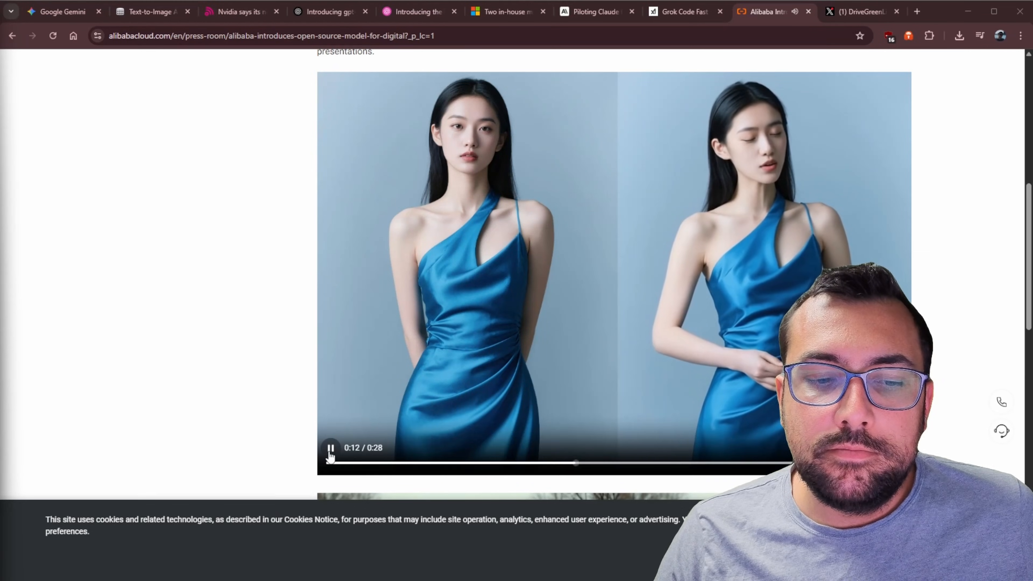
left_click(330, 448)
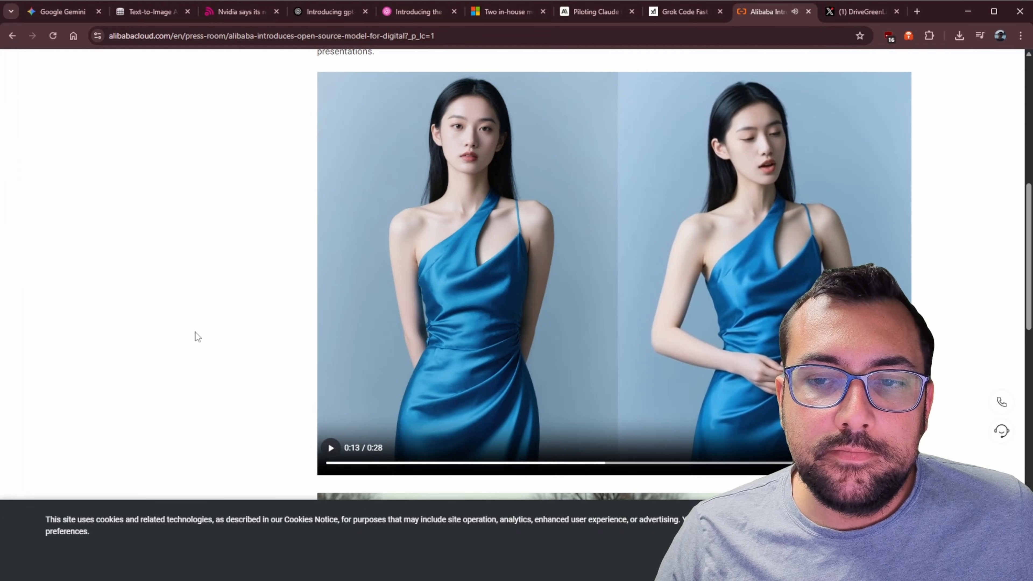
scroll("down", 3)
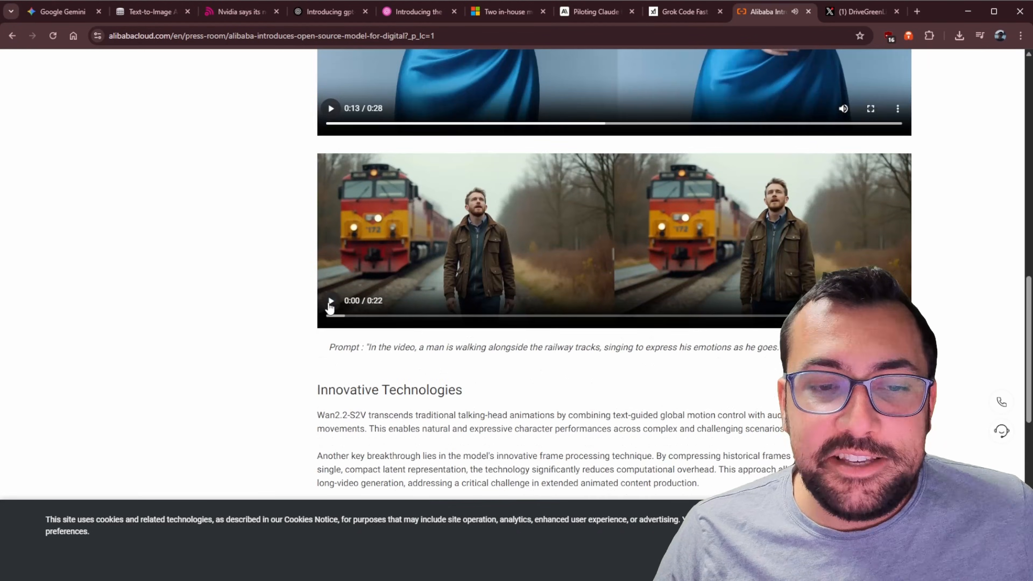
Play the railway singing demo, pause it, and highlight then deselect its prompt text.
left_click(330, 300)
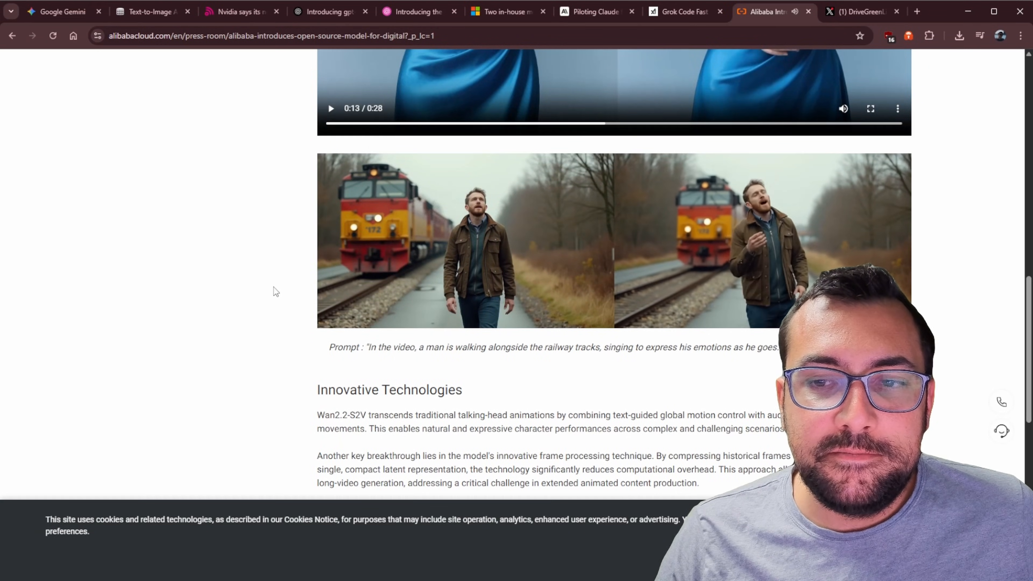
left_click(331, 300)
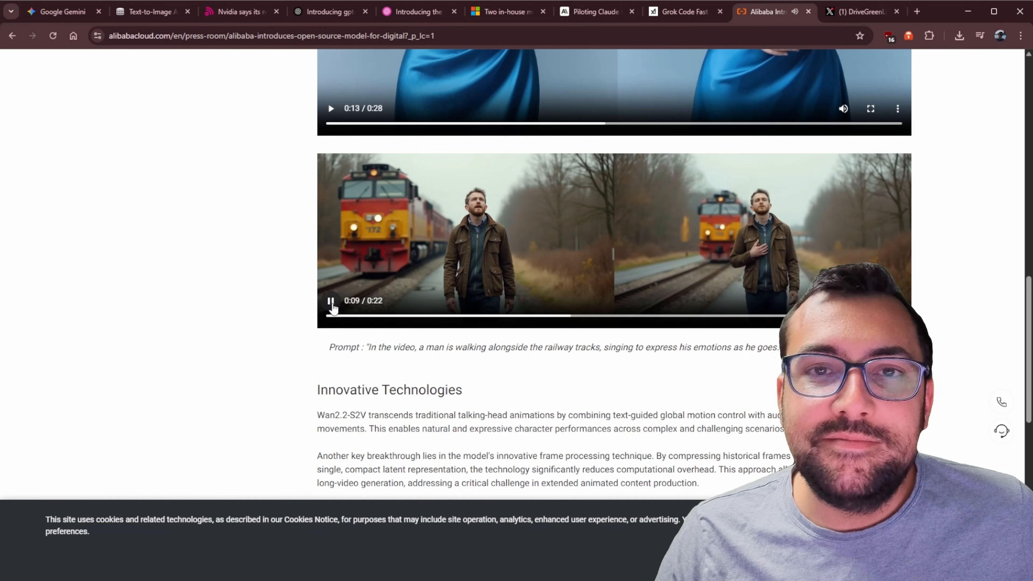
left_click(331, 300)
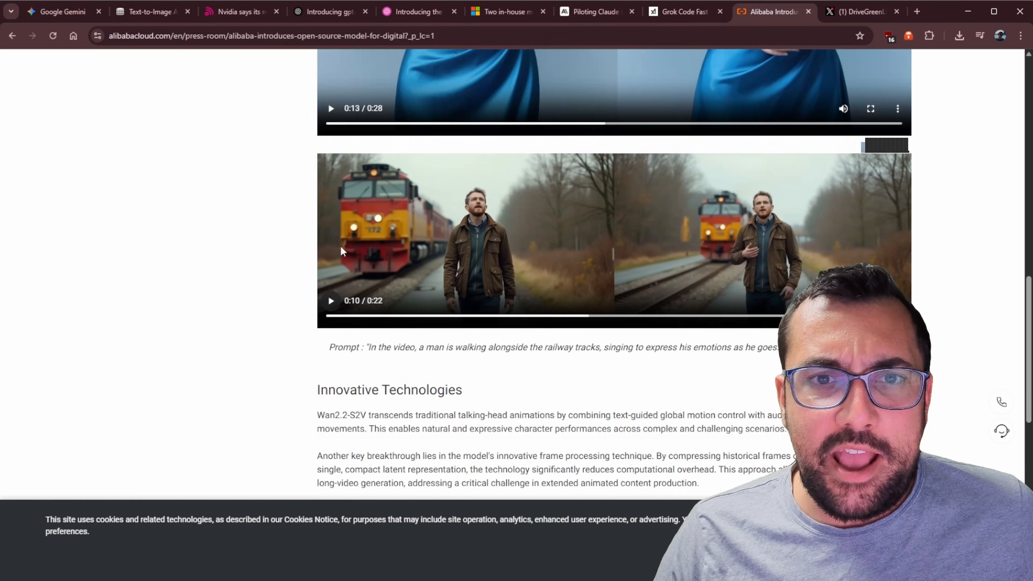
double_click(386, 347)
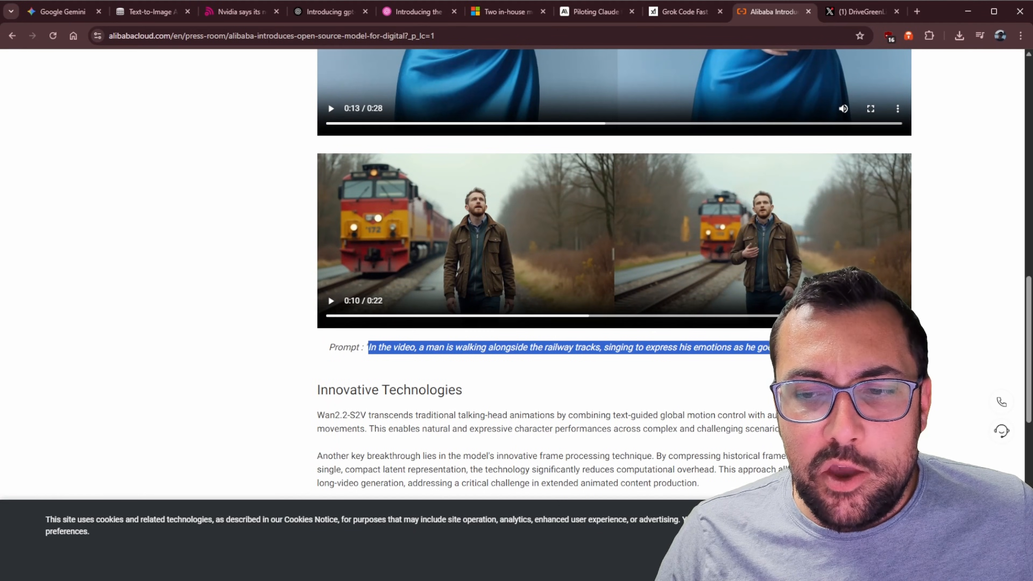
left_click(580, 234)
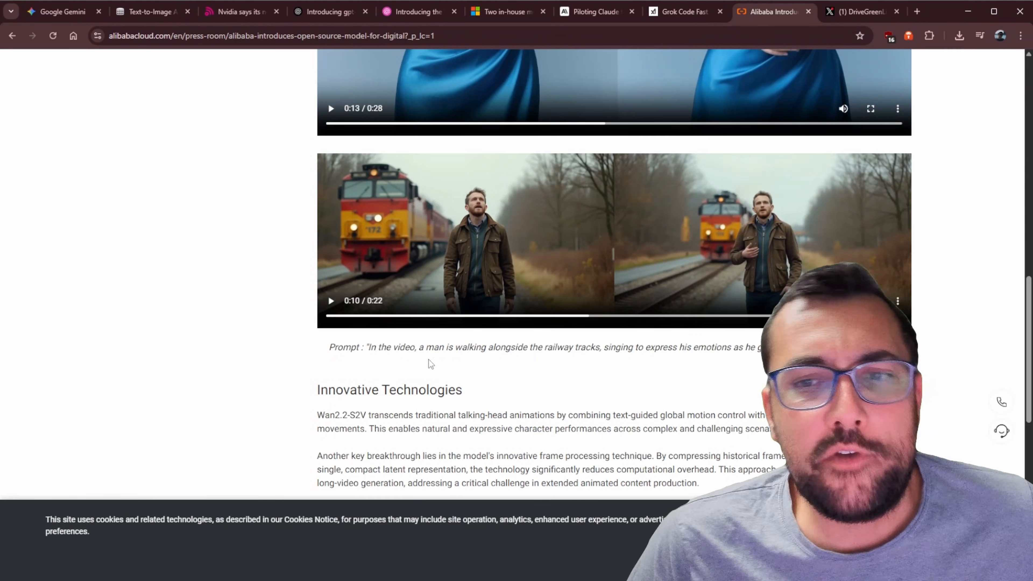
Resume the railway singing video to its end at 0:22, then switch to the X humanoid table tennis post.
left_click(330, 300)
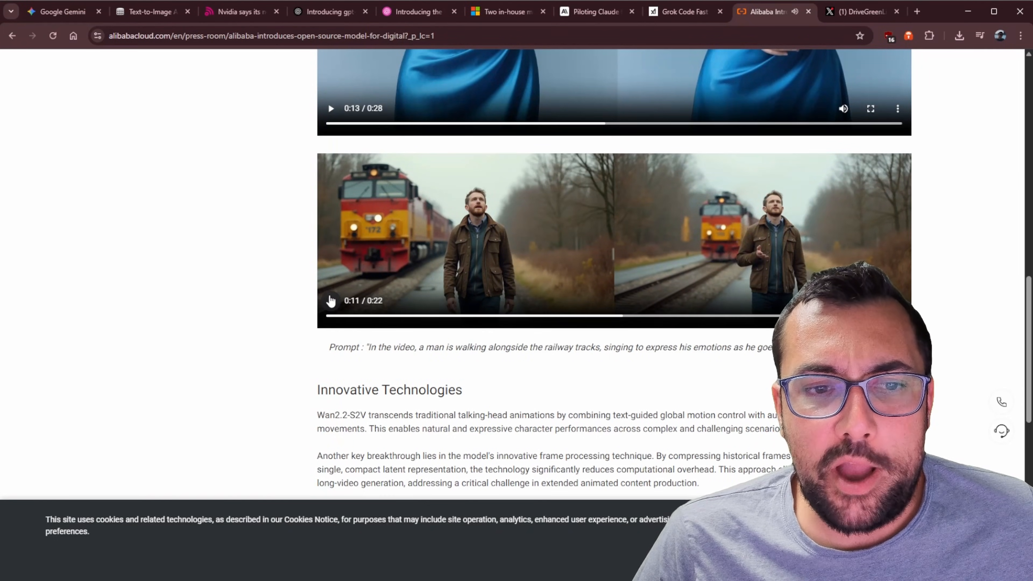
left_click(330, 300)
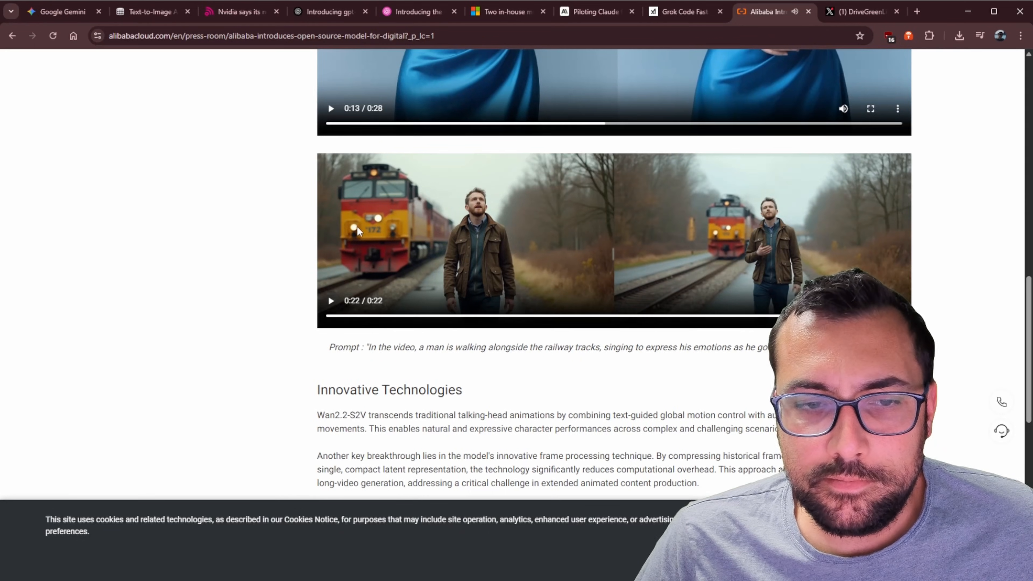
scroll("up", 3)
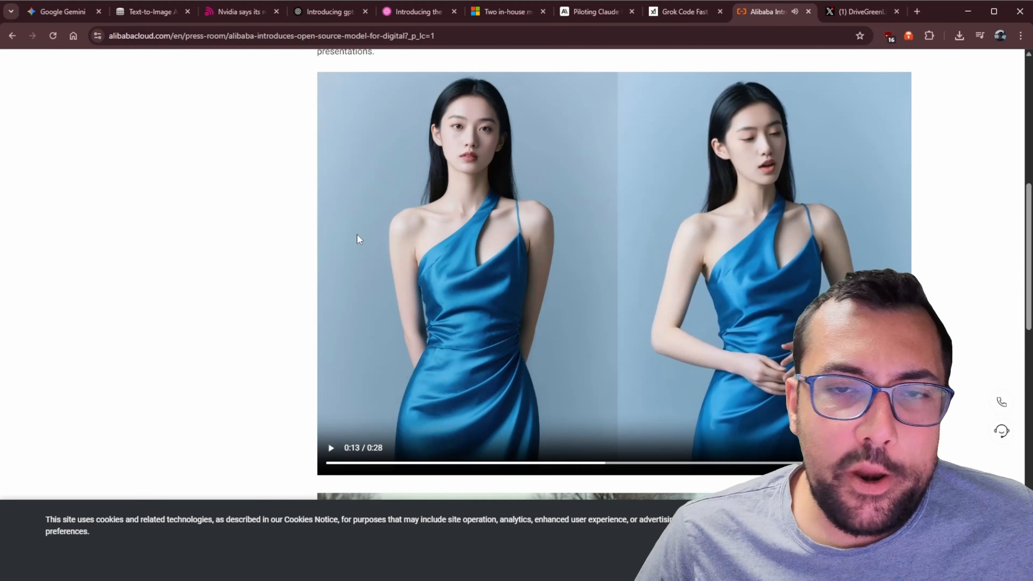
scroll("up", 3)
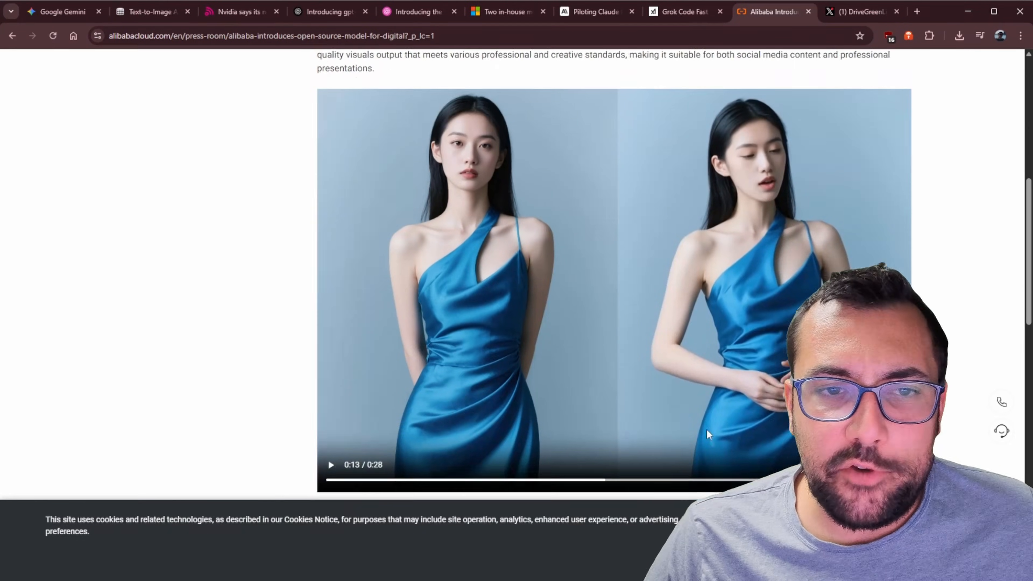
scroll("down", 3)
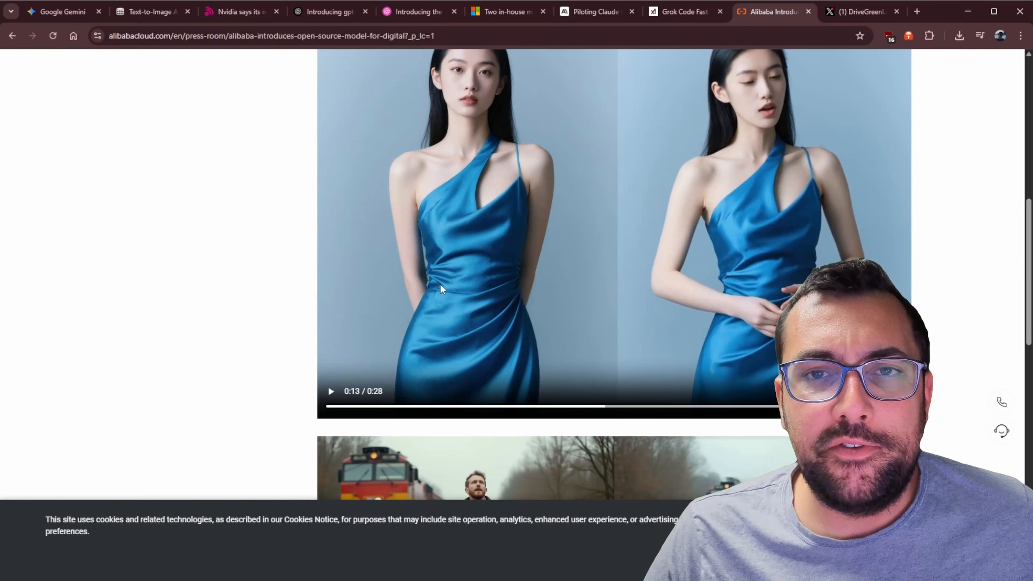
left_click(860, 11)
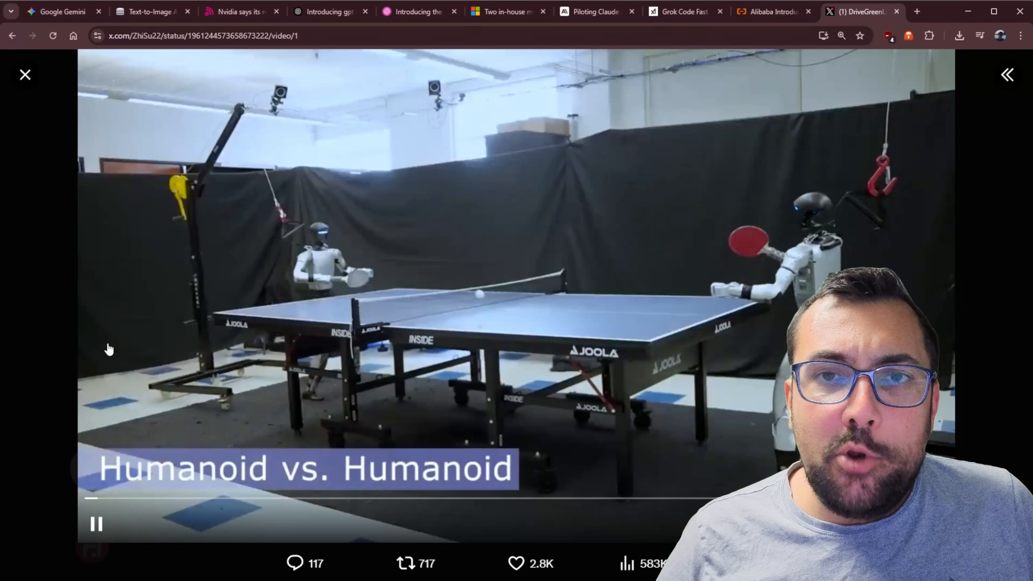